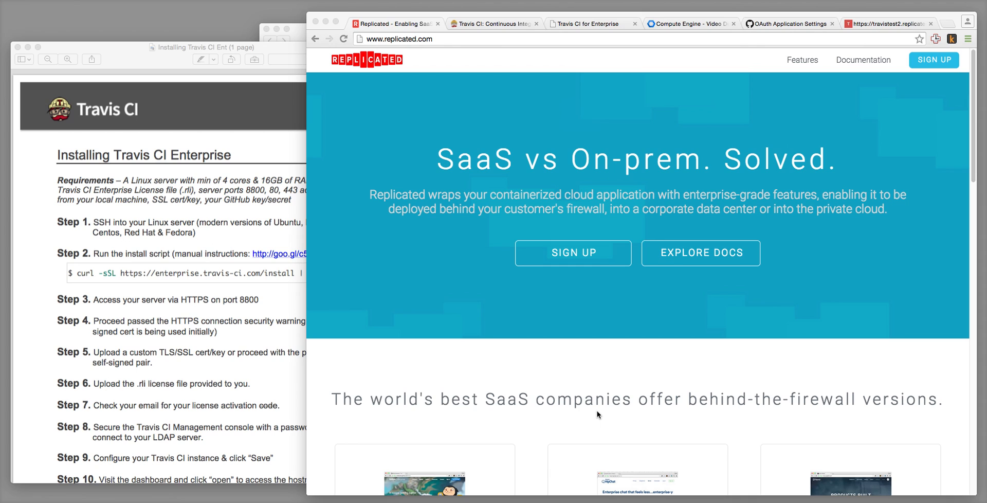
pyautogui.moveTo(580, 238)
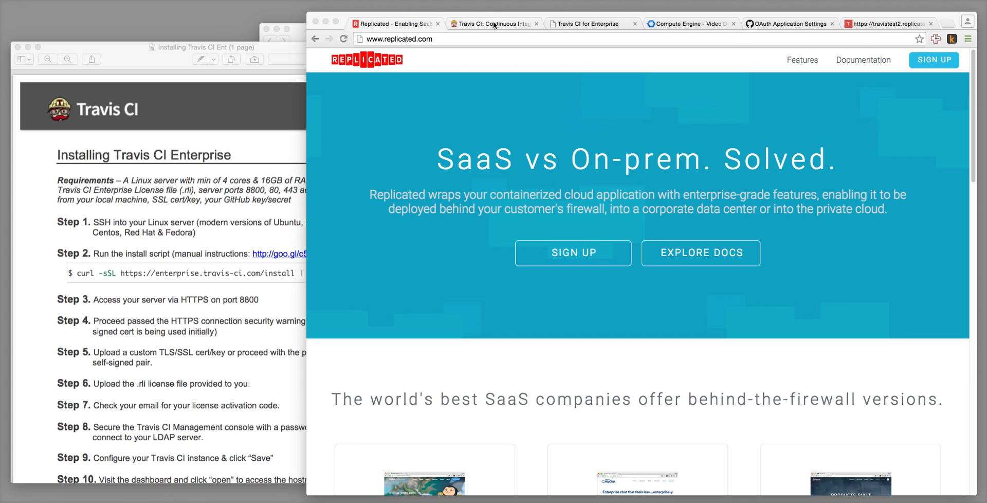
# - Close the public Travis CI and Travis CI for Enterprise tabs, leaving the VM instances page
pyautogui.click(494, 23)
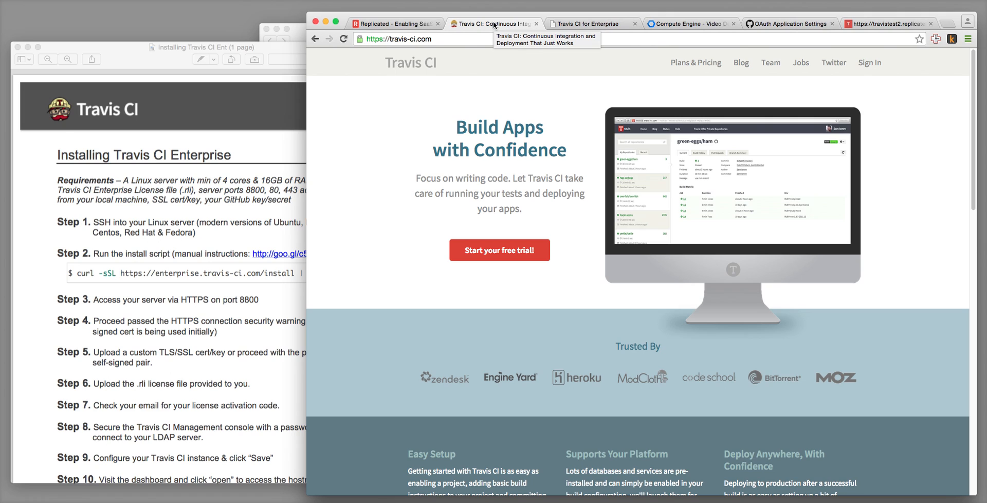
pyautogui.moveTo(459, 79)
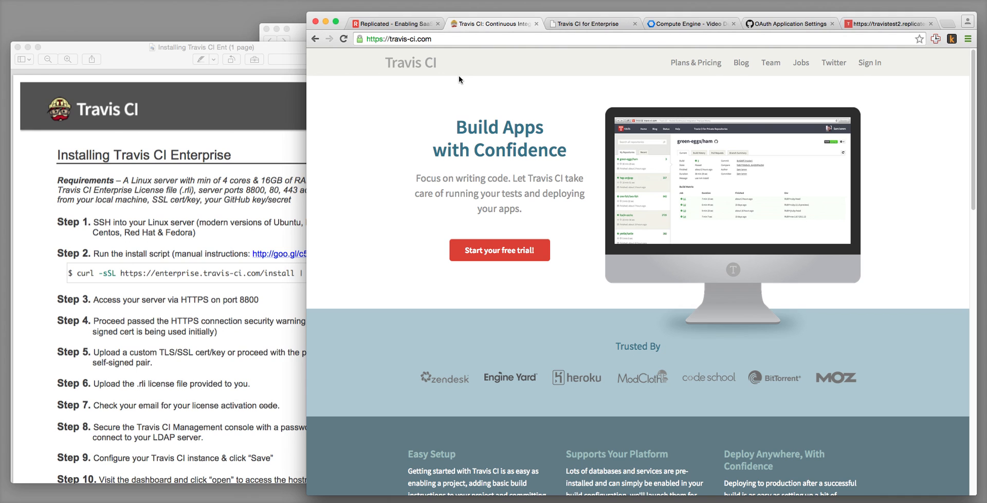
pyautogui.moveTo(540, 33)
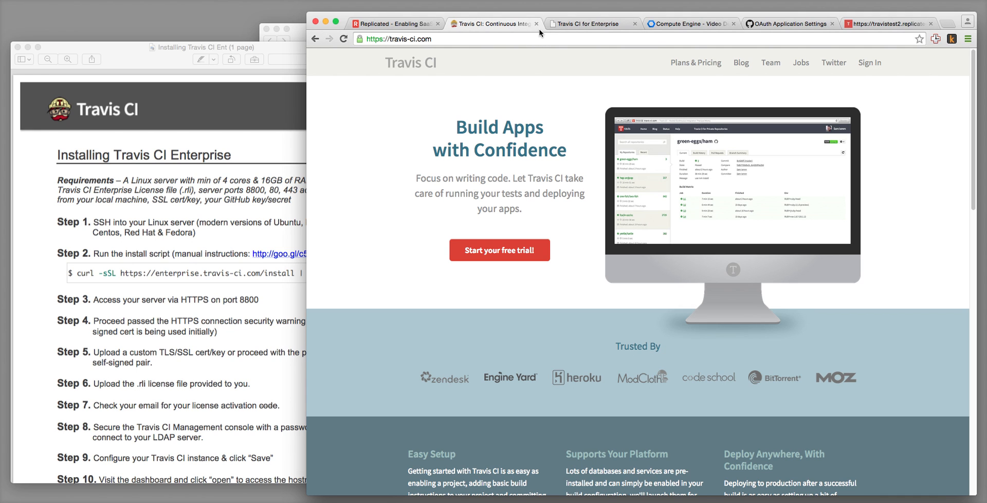
pyautogui.click(535, 23)
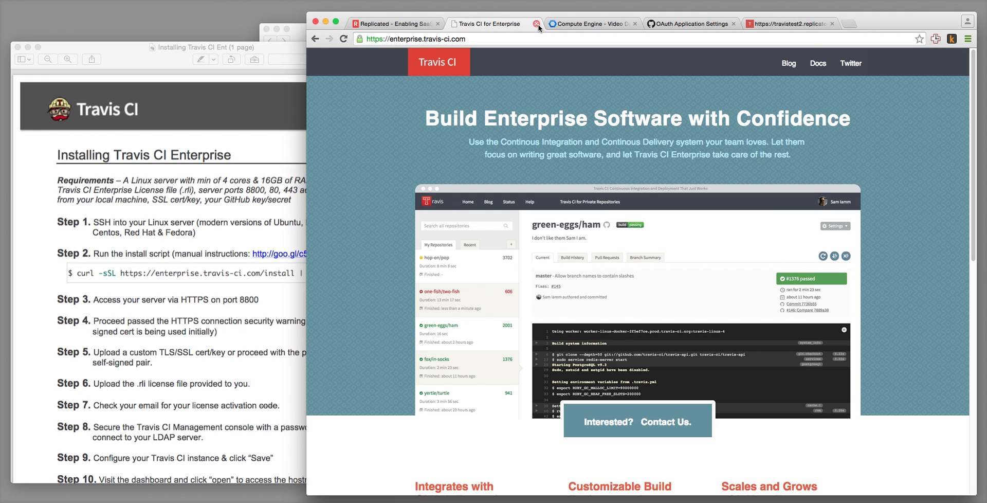
pyautogui.moveTo(536, 23)
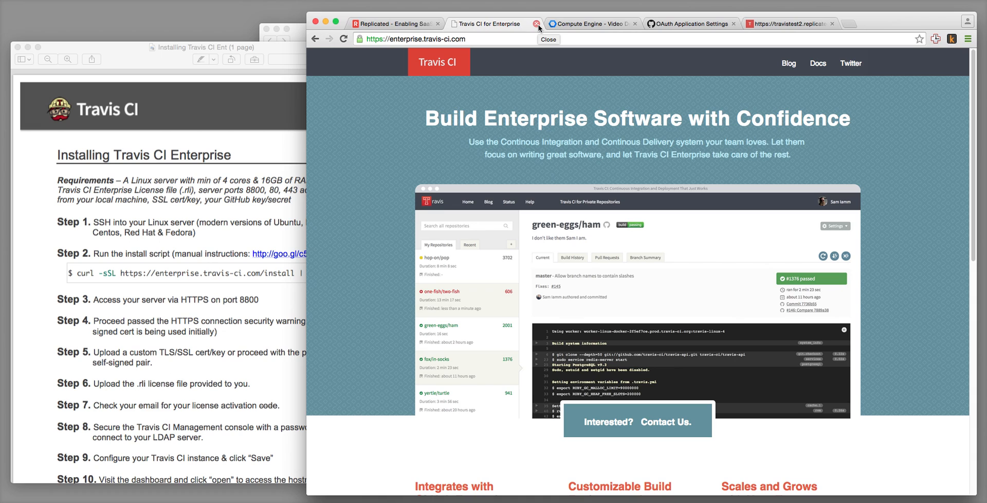
pyautogui.click(537, 24)
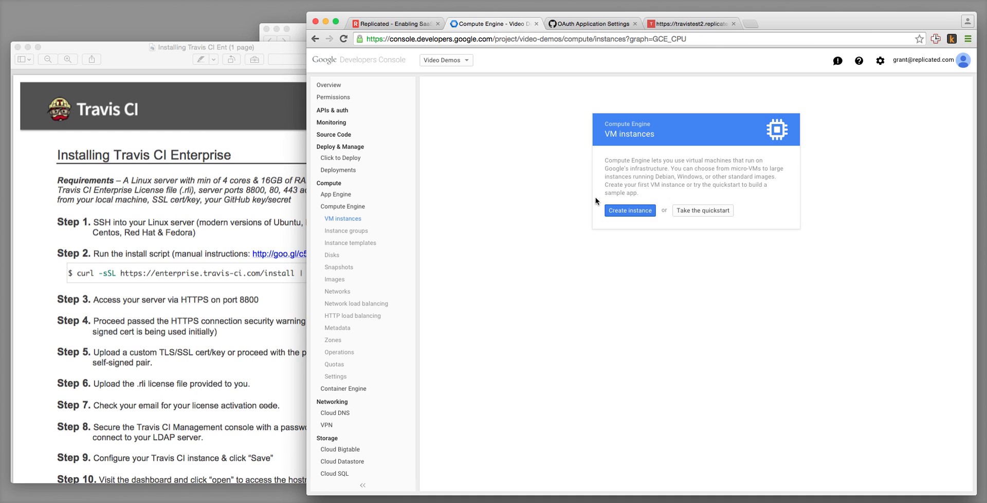
# - Fill in a new VM instance named travisdemo with an Ubuntu 14.04 LTS SSD boot disk
pyautogui.click(629, 210)
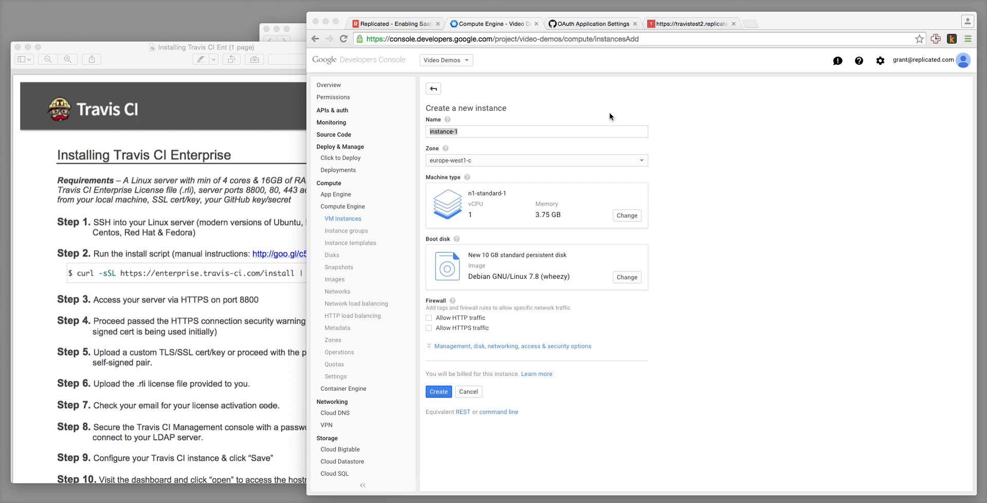
pyautogui.write('trav')
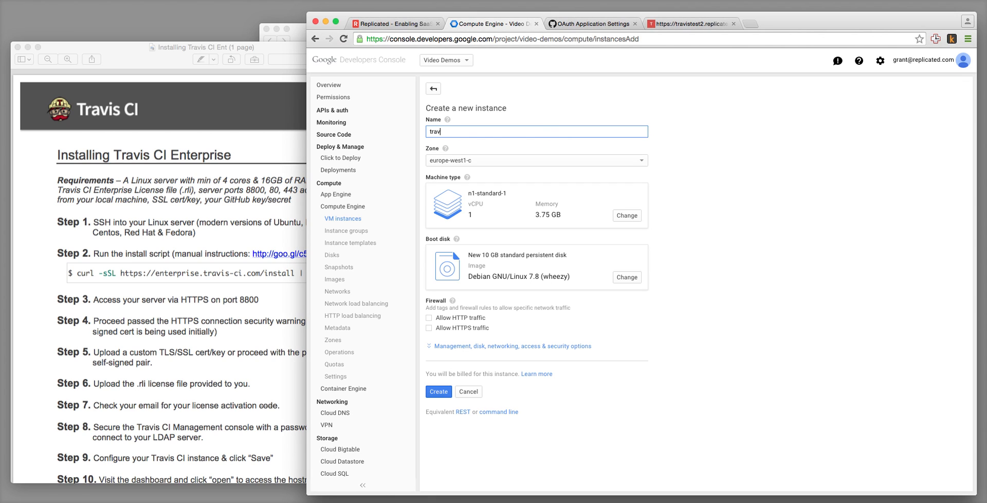
pyautogui.write('isdo')
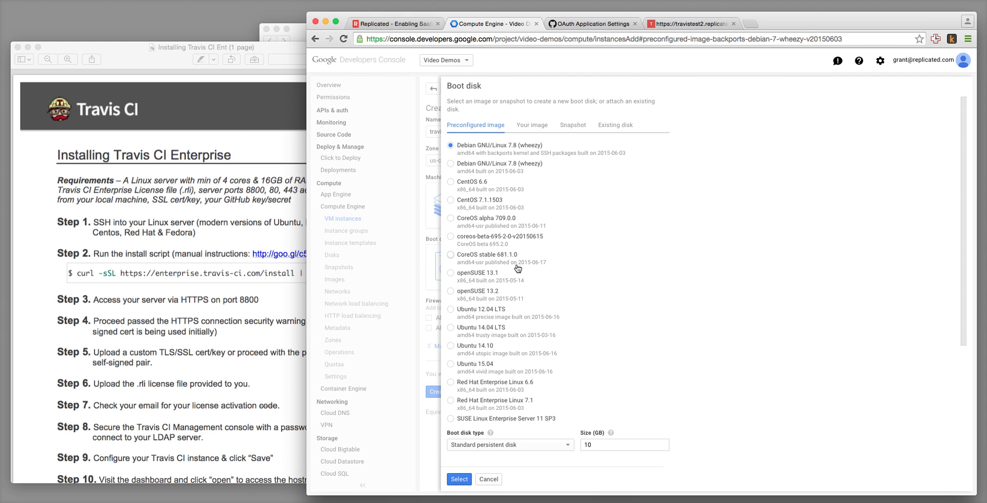
pyautogui.click(451, 327)
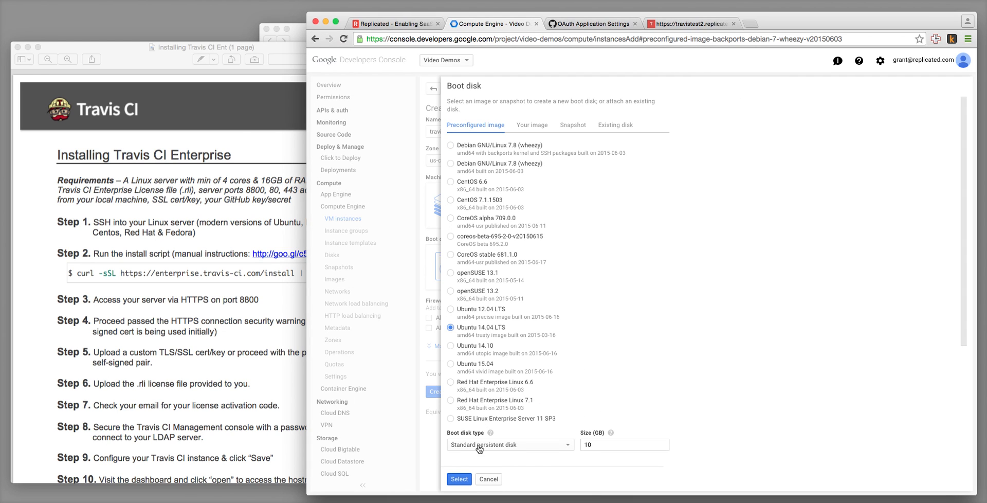
pyautogui.click(459, 479)
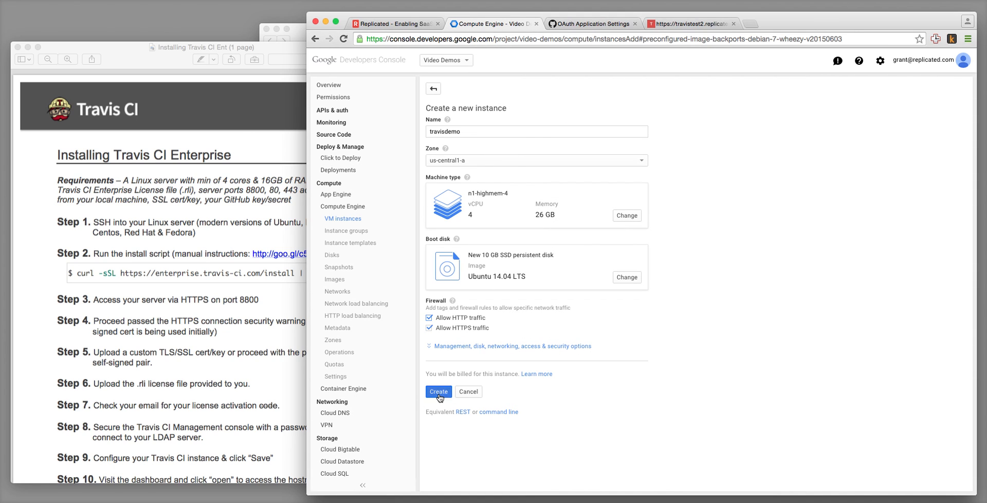
# - Create the travisdemo VM, which runs in us-central1-a with external IP 104.154.73.223
pyautogui.click(438, 390)
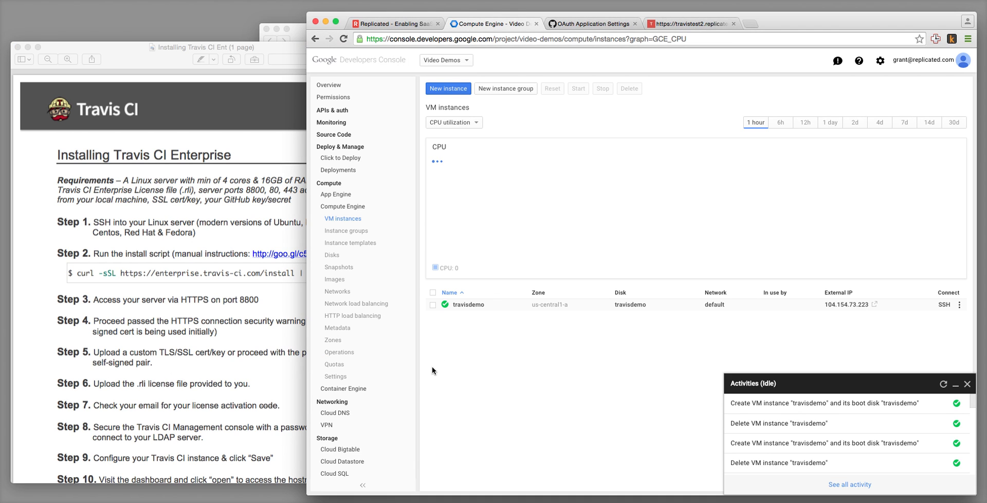
pyautogui.moveTo(346, 230)
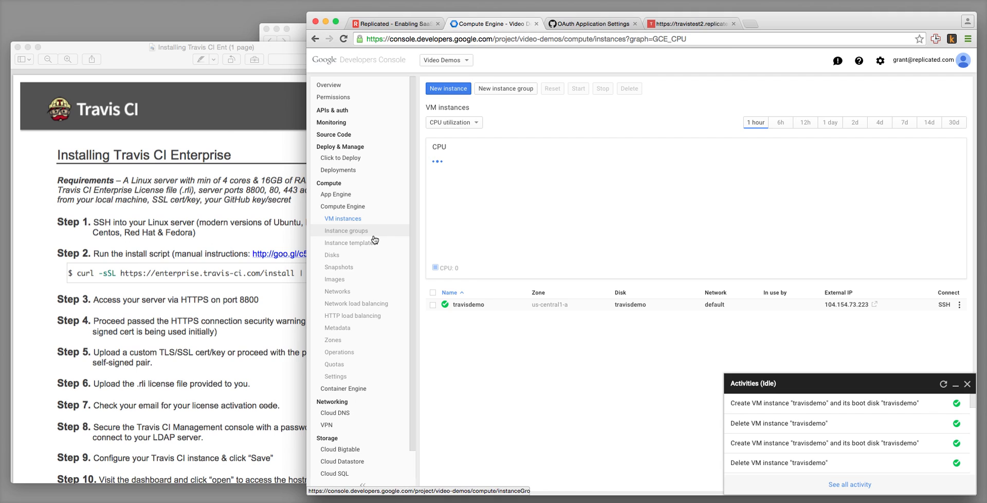
# - Attach static address travistest2-replicated-com (130.211.143.223) to travisdemo, then return to VM instances
pyautogui.click(337, 291)
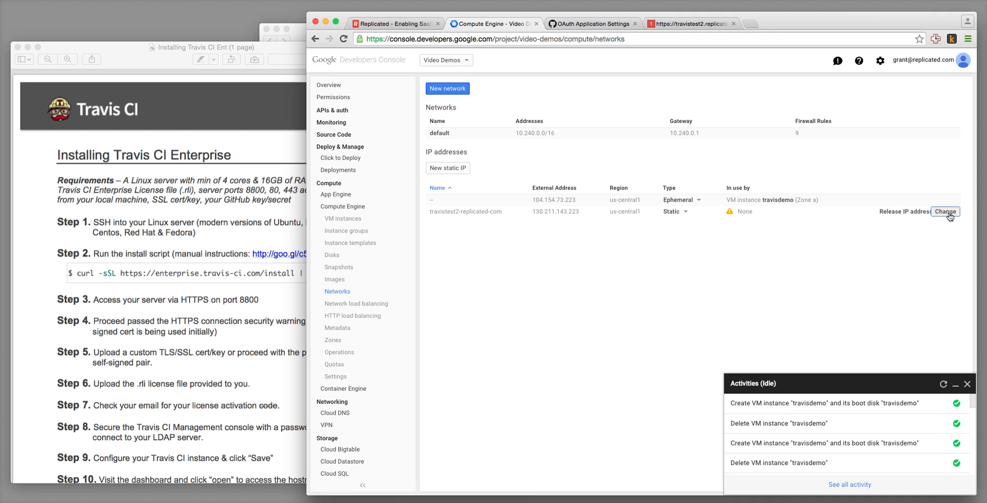
pyautogui.click(945, 211)
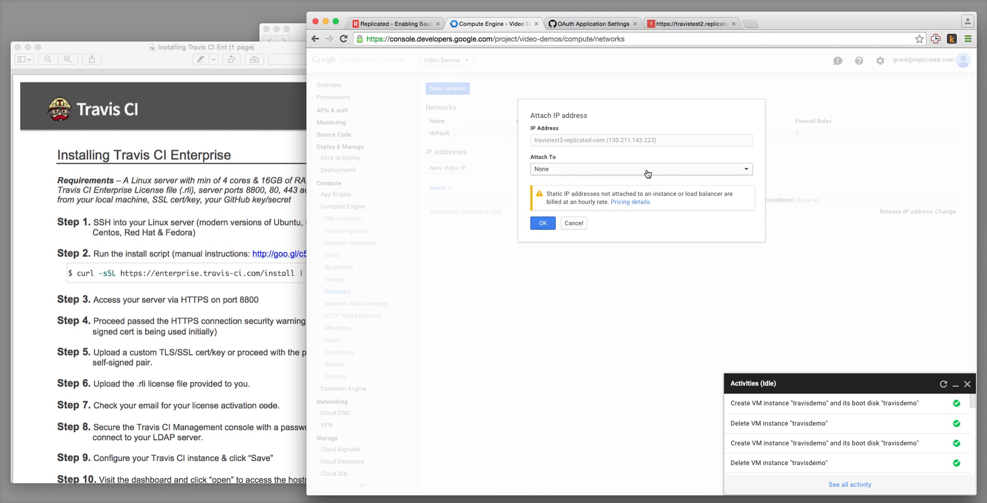
pyautogui.click(639, 168)
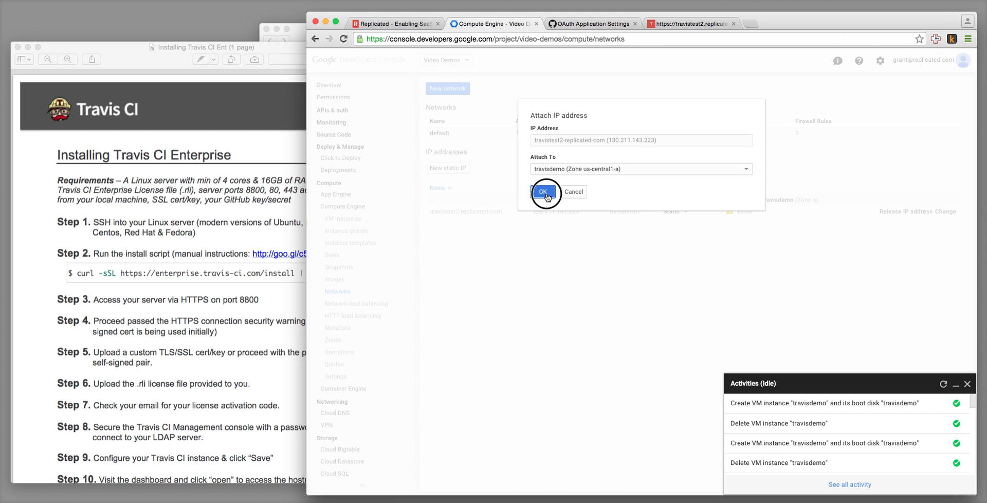
pyautogui.click(544, 192)
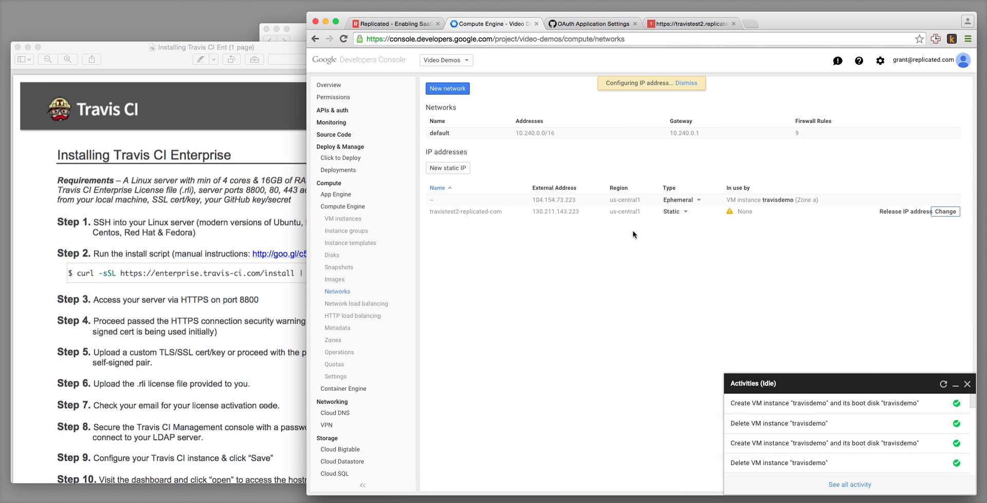
pyautogui.moveTo(421, 216)
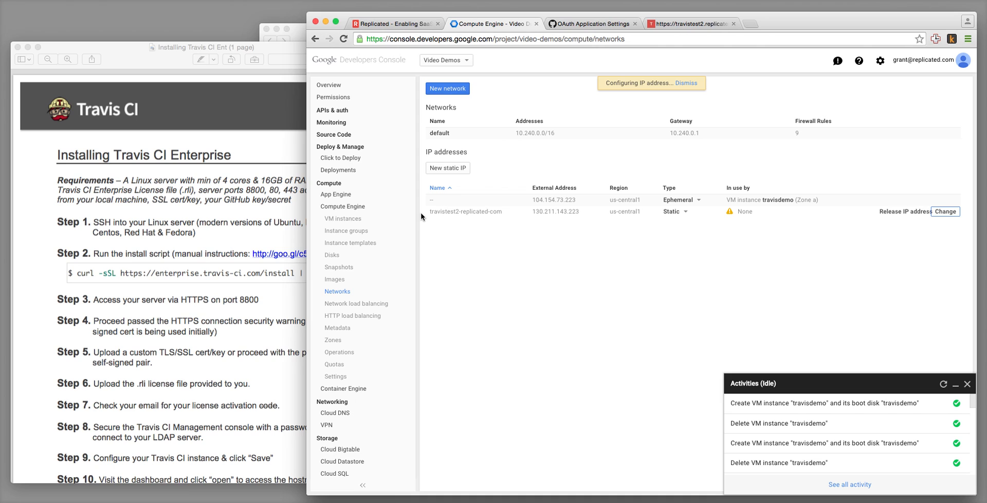
pyautogui.moveTo(343, 218)
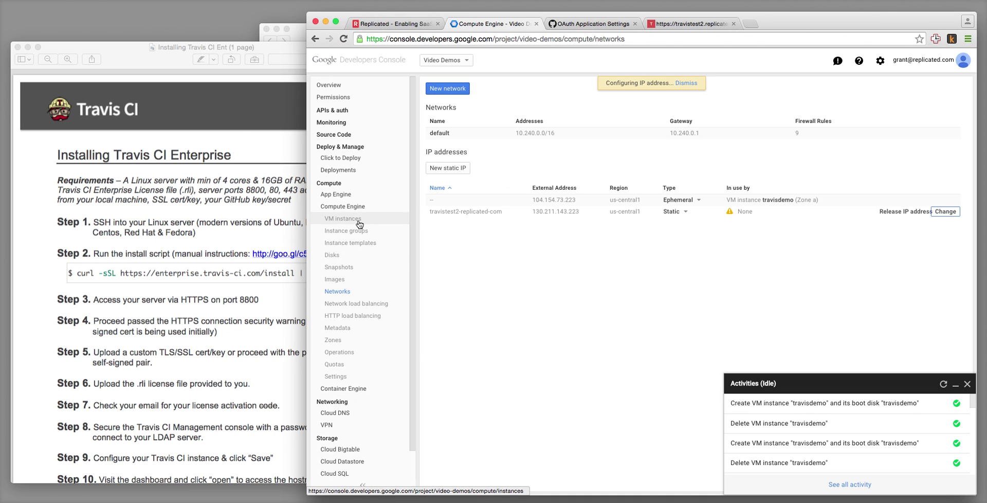
pyautogui.click(591, 23)
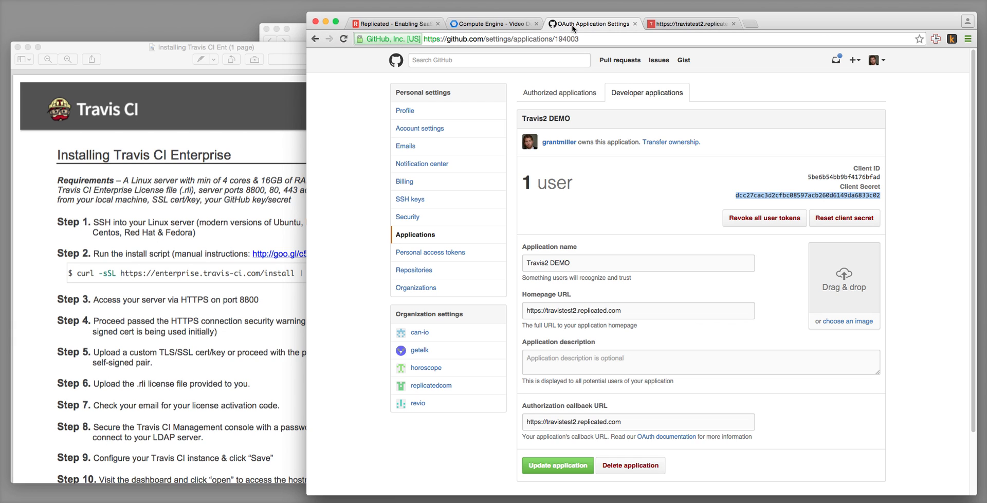
# - Retry the travistest2.replicated.com site, still timing out, and check travisdemo's IP 130.211.143.223
pyautogui.click(494, 23)
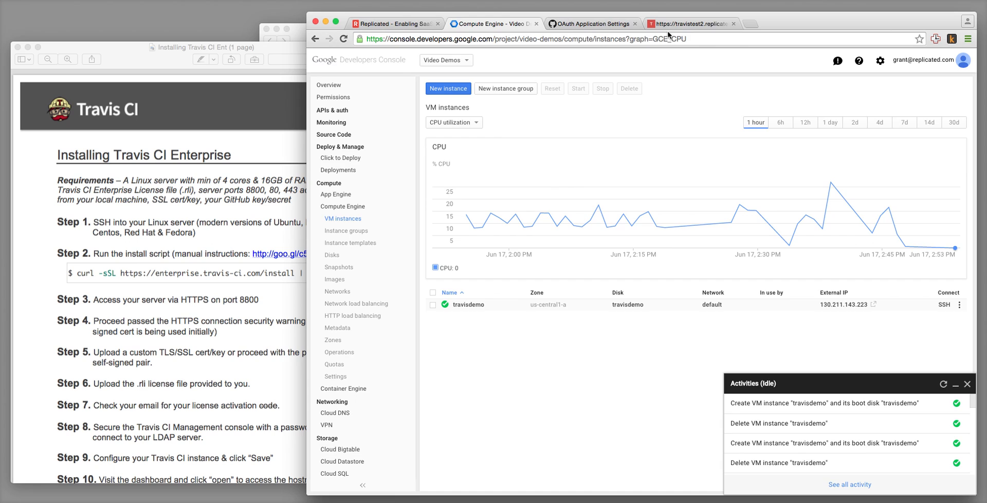
pyautogui.click(686, 23)
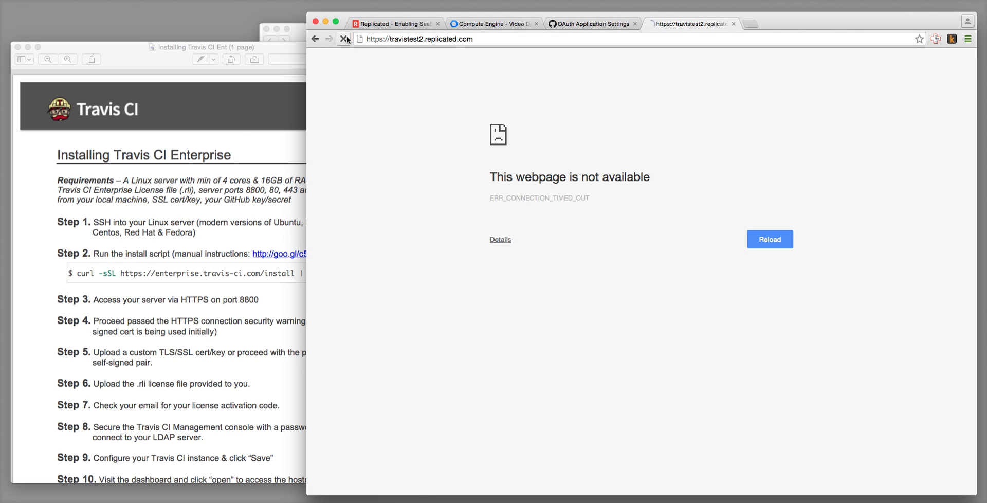
pyautogui.click(493, 23)
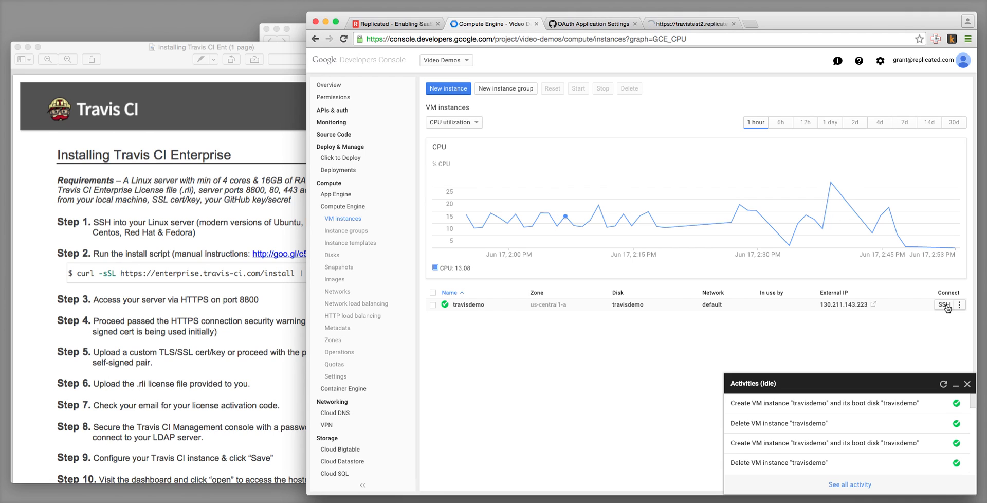
pyautogui.moveTo(771, 312)
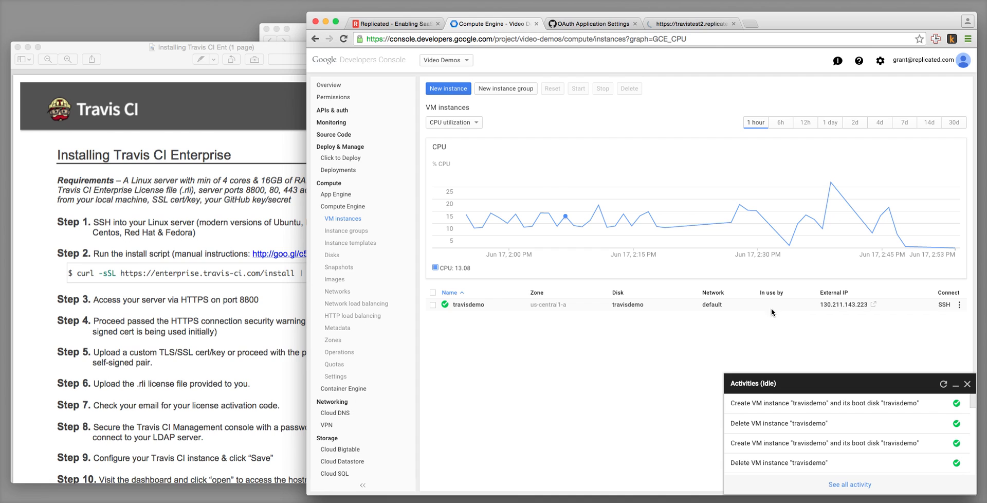
# - Run the Replicated install script over SSH on travisdemo, then close the SSH window
pyautogui.click(943, 304)
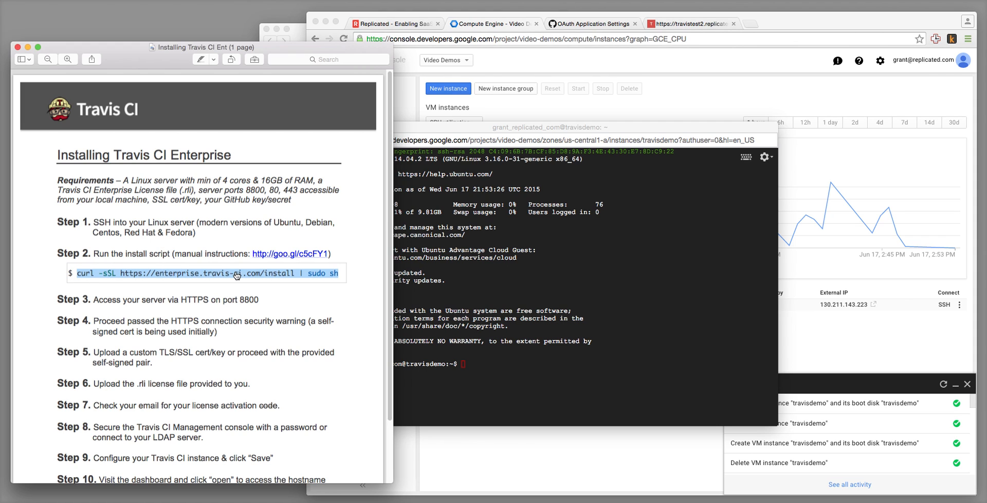
pyautogui.moveTo(278, 253)
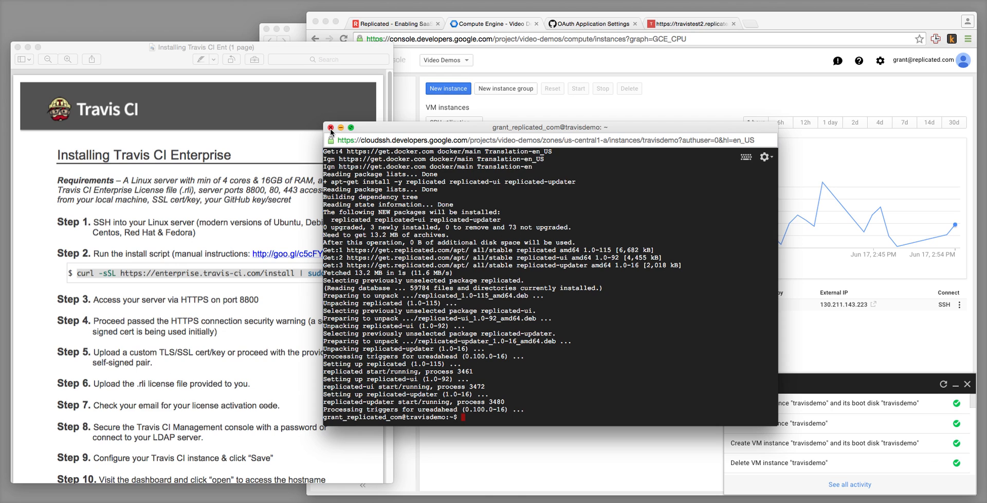
pyautogui.click(329, 128)
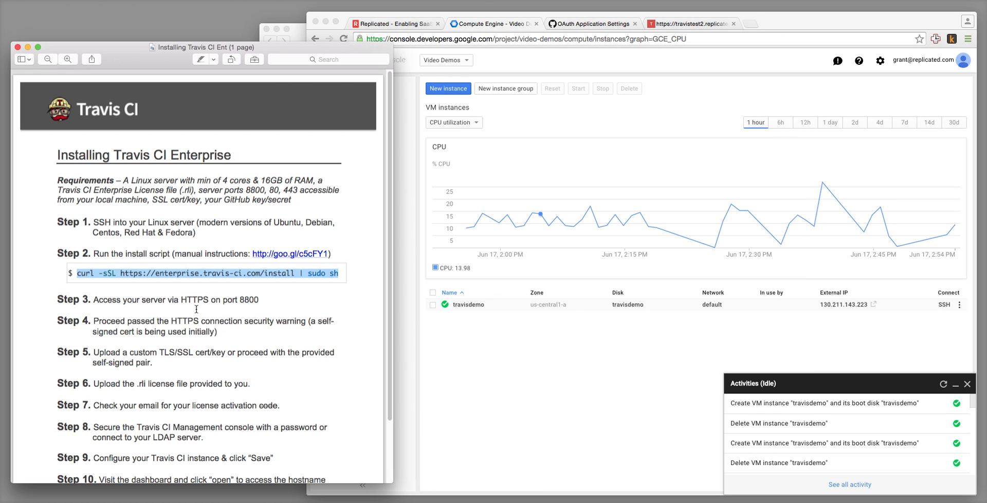
pyautogui.moveTo(617, 324)
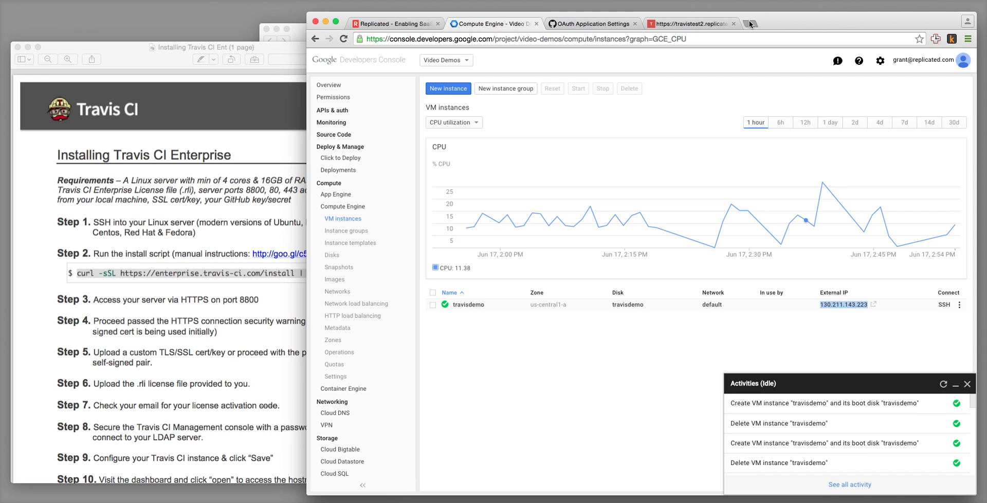
pyautogui.click(750, 23)
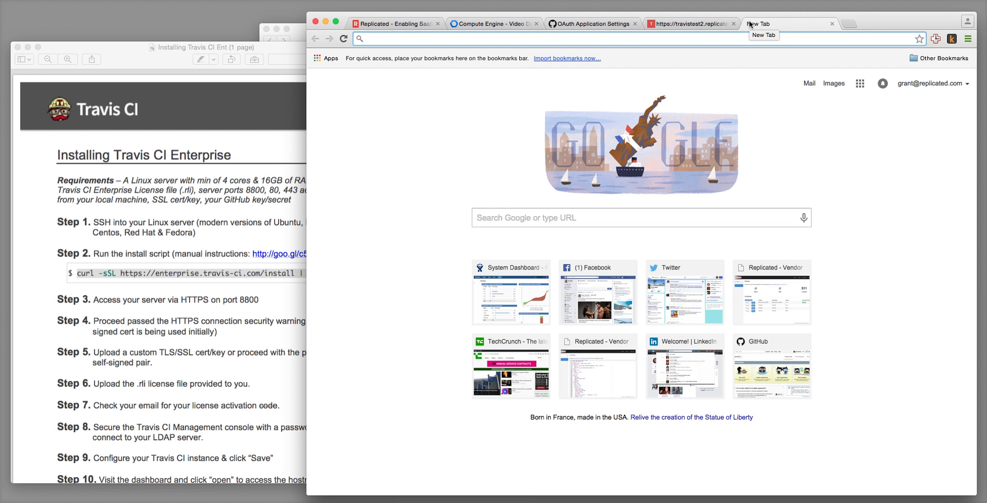
pyautogui.write('https://twitter.com')
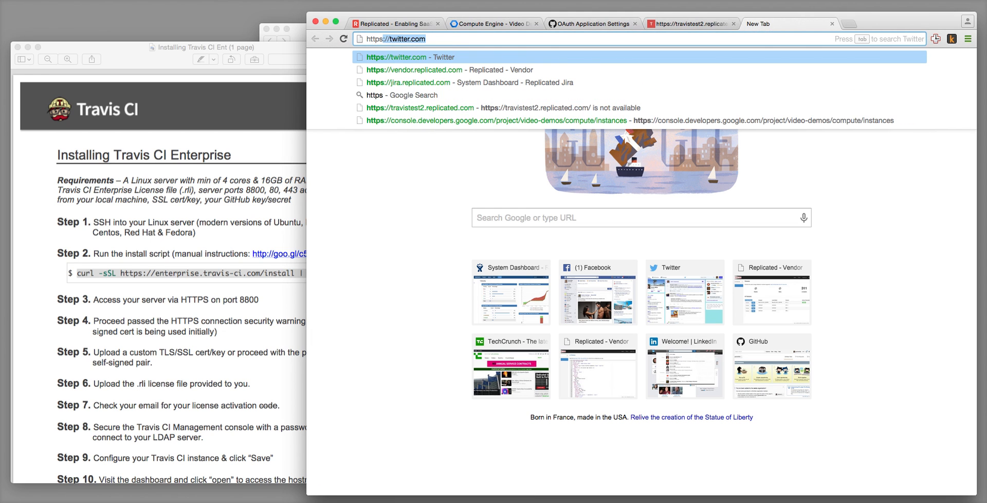
pyautogui.write('https://130.211.143.223:8800')
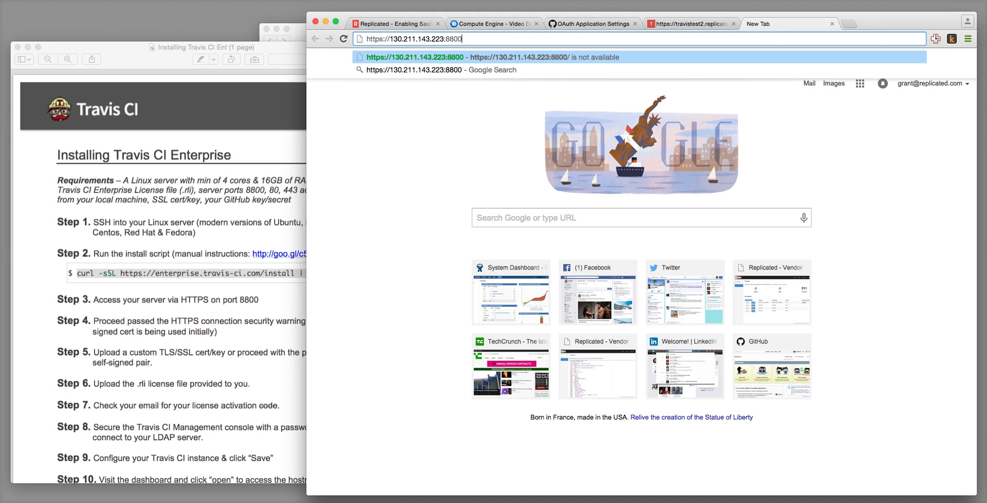
pyautogui.press('Return')
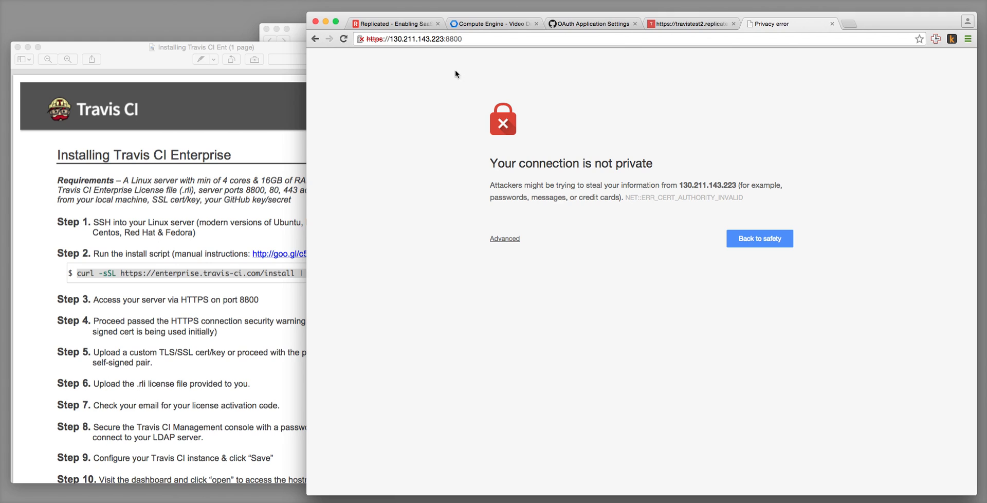
pyautogui.moveTo(393, 194)
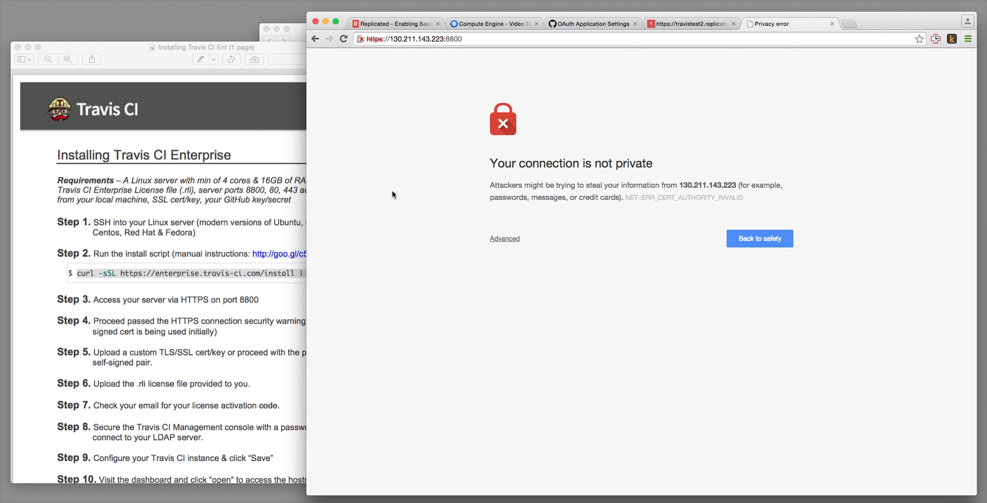
pyautogui.moveTo(244, 313)
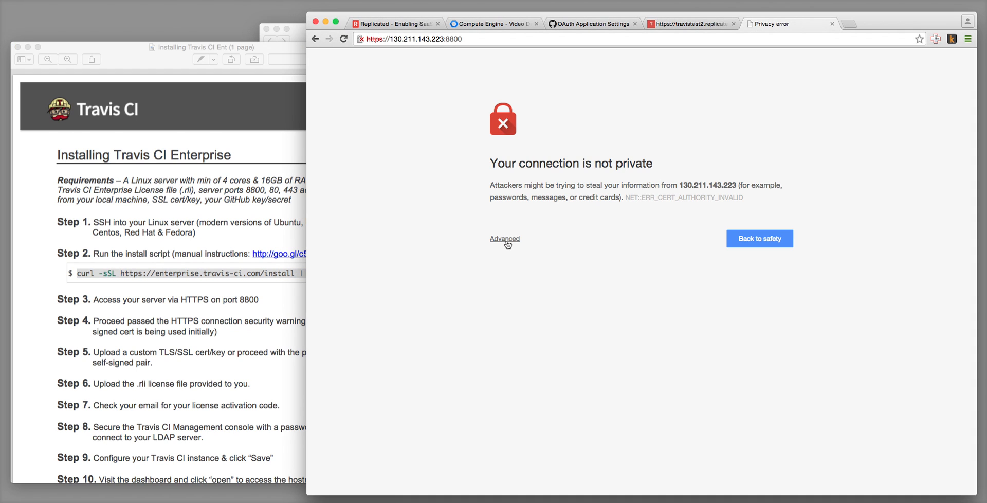
# - Bypass the privacy warning via Advanced and proceed to 130.211.143.223 (unsafe)
pyautogui.click(505, 238)
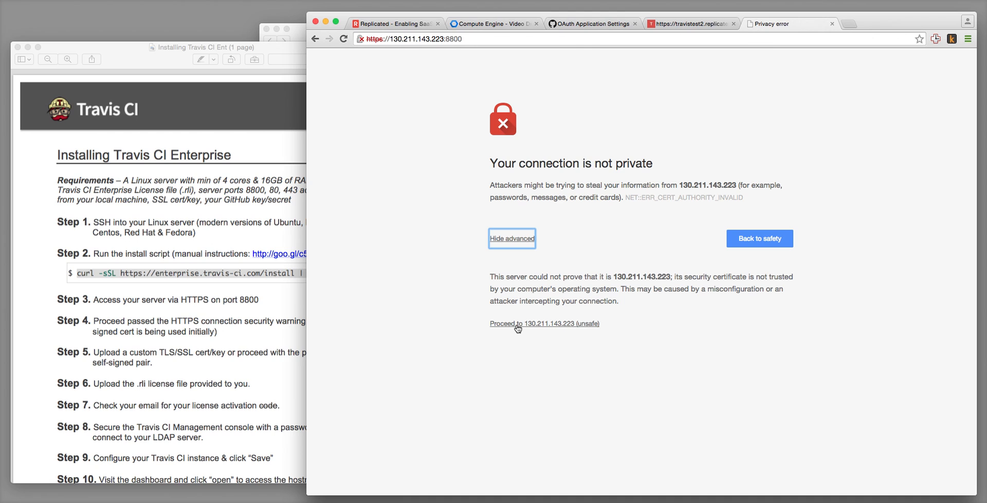
pyautogui.click(516, 323)
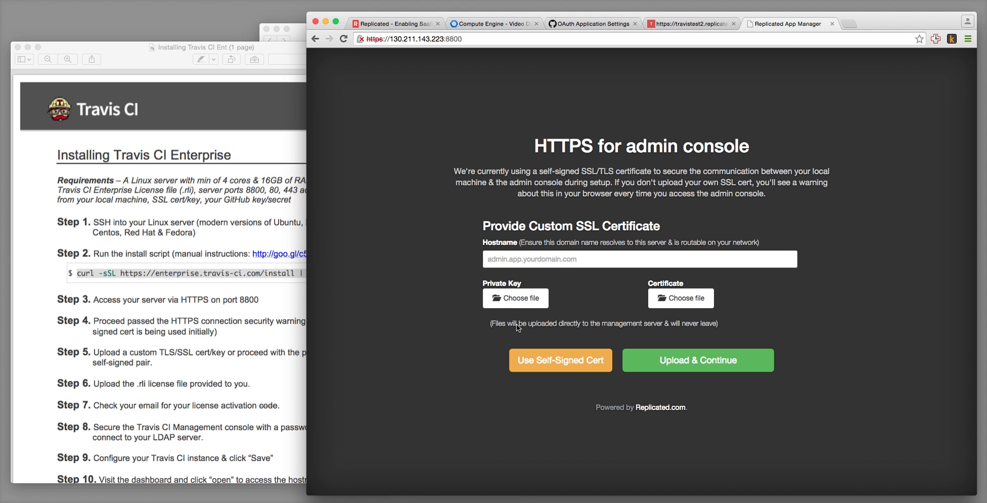
pyautogui.moveTo(519, 318)
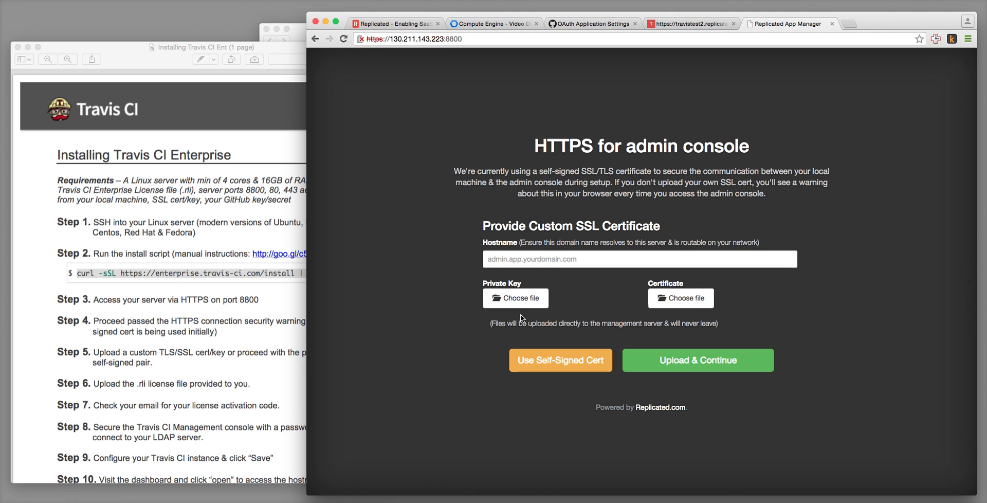
# - Enter hostname travistest2.replicated.com, upload travis2.key and travis2.crt, and continue
pyautogui.click(639, 258)
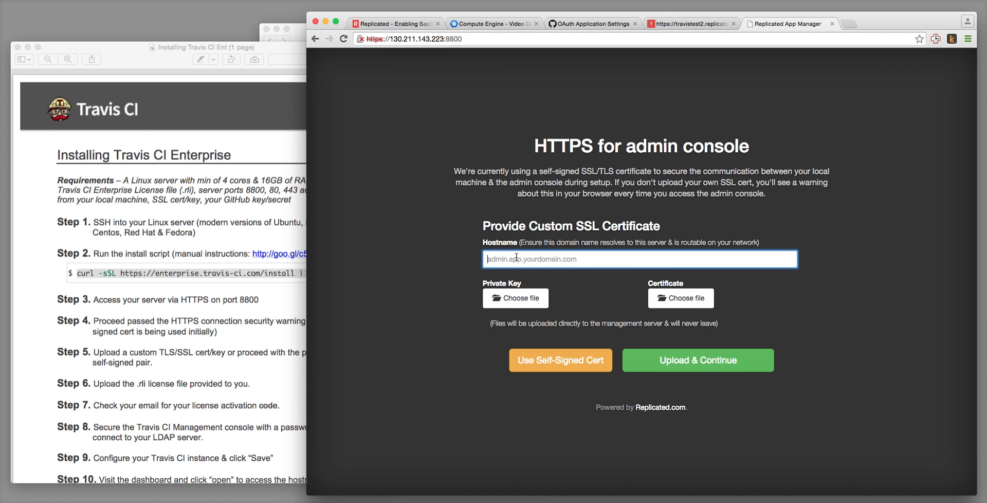
pyautogui.write('travis')
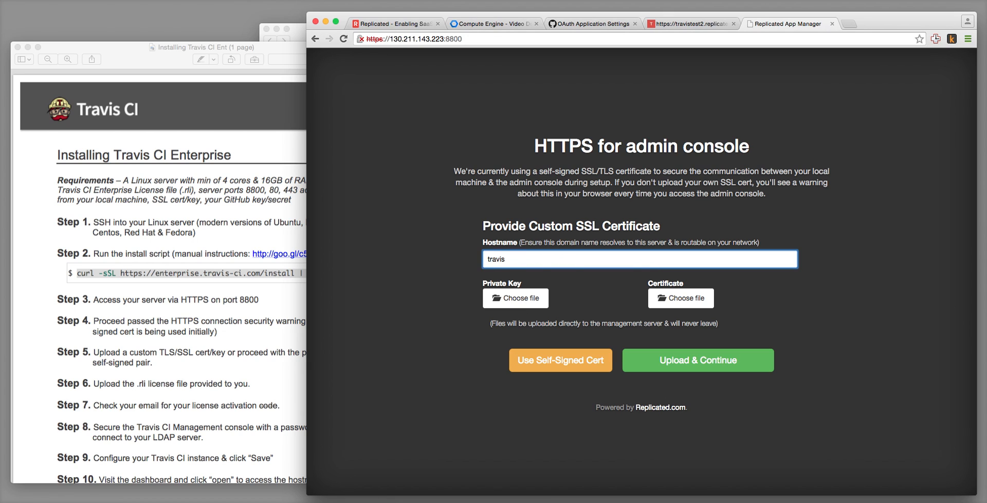
pyautogui.write('test2.replicated.com')
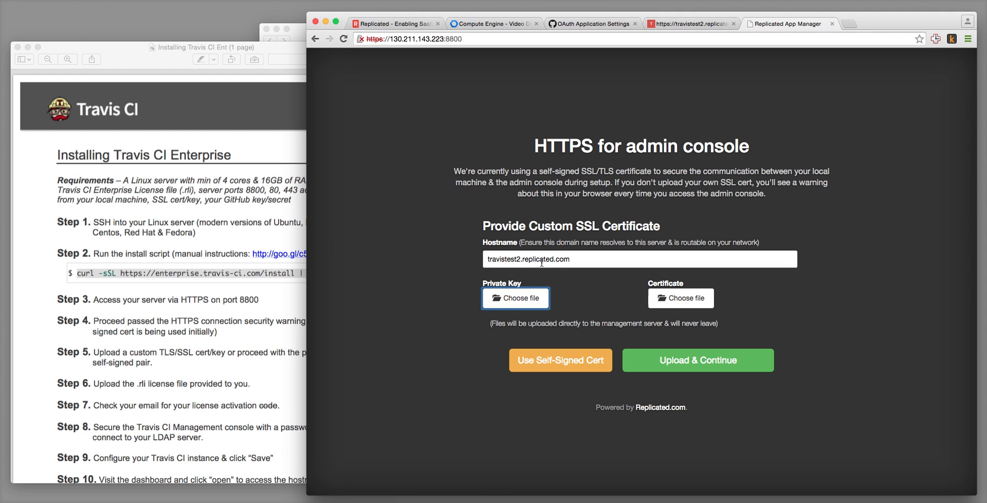
pyautogui.click(516, 298)
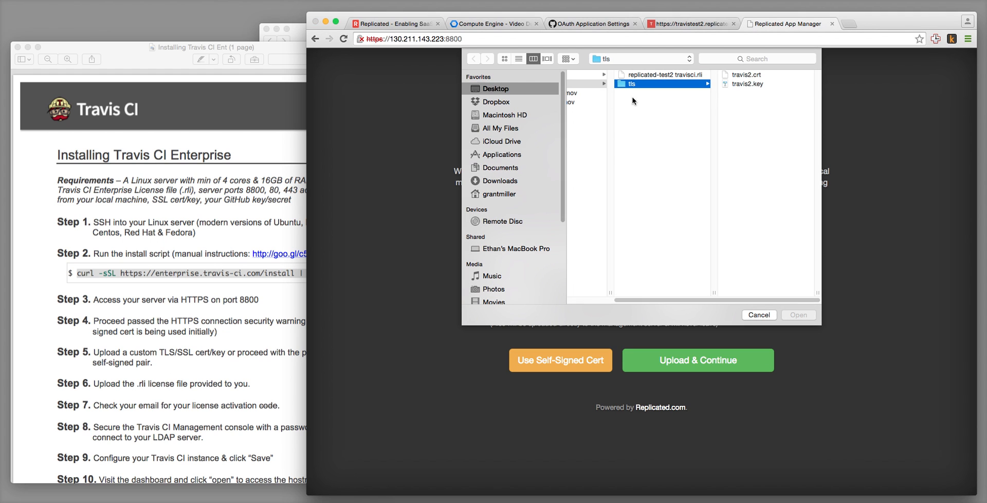
pyautogui.click(748, 84)
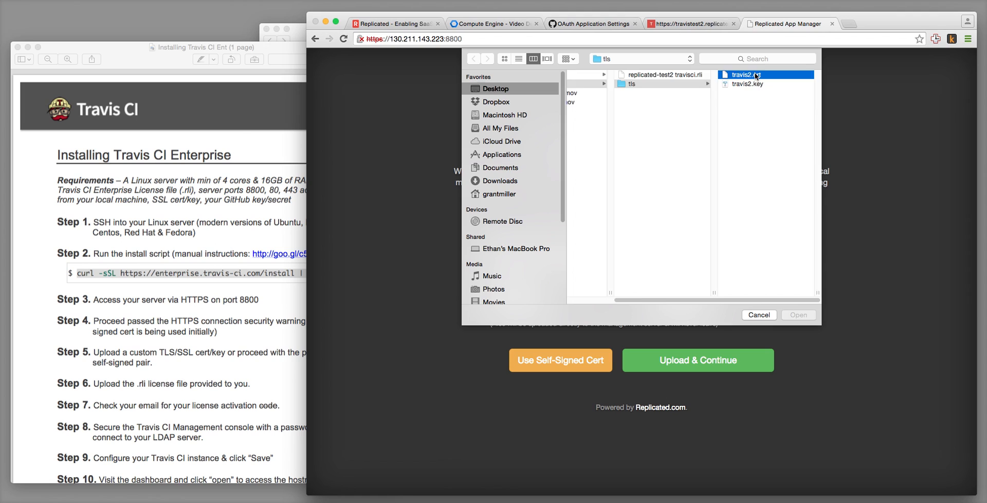
pyautogui.click(797, 315)
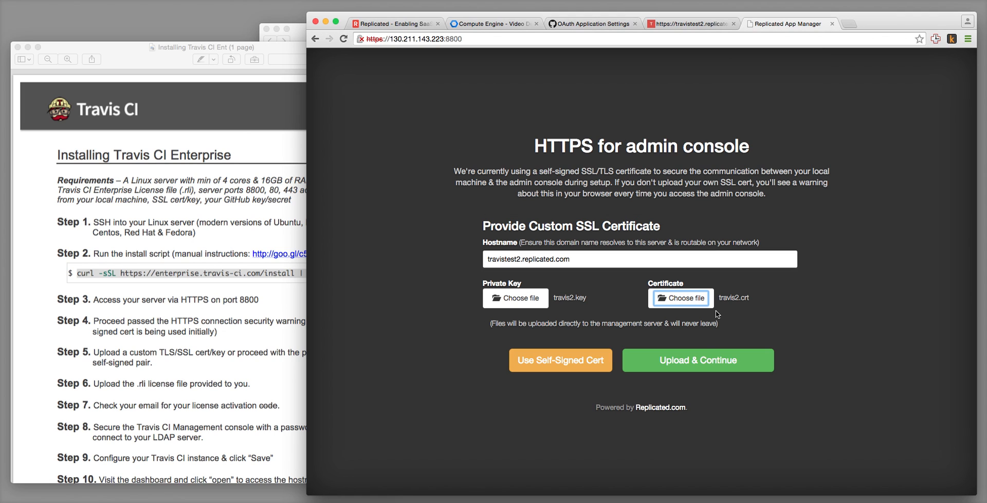
pyautogui.click(697, 360)
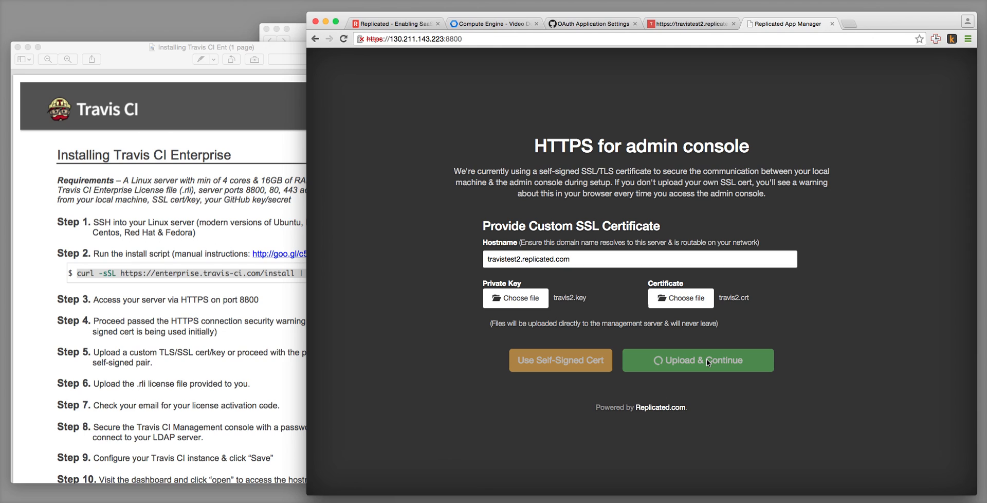
pyautogui.click(697, 360)
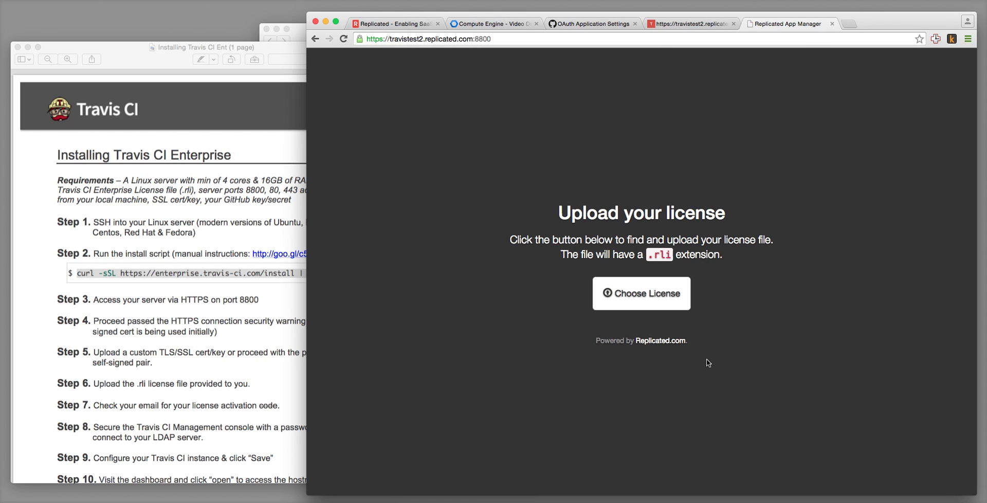
pyautogui.moveTo(381, 39)
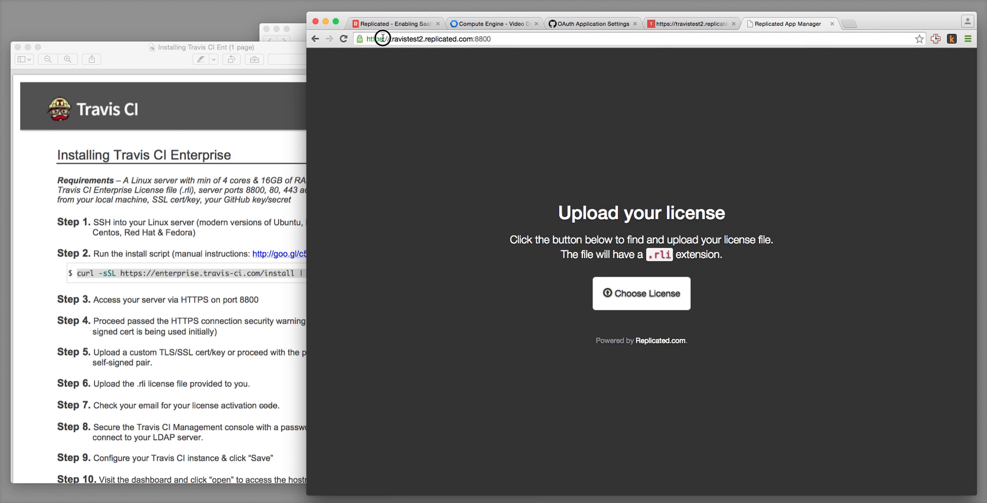
pyautogui.moveTo(452, 143)
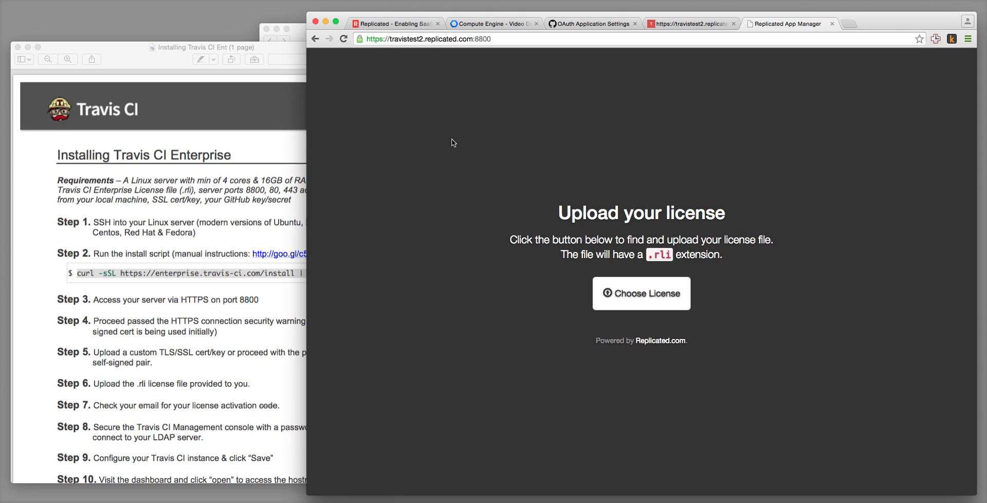
pyautogui.moveTo(641, 293)
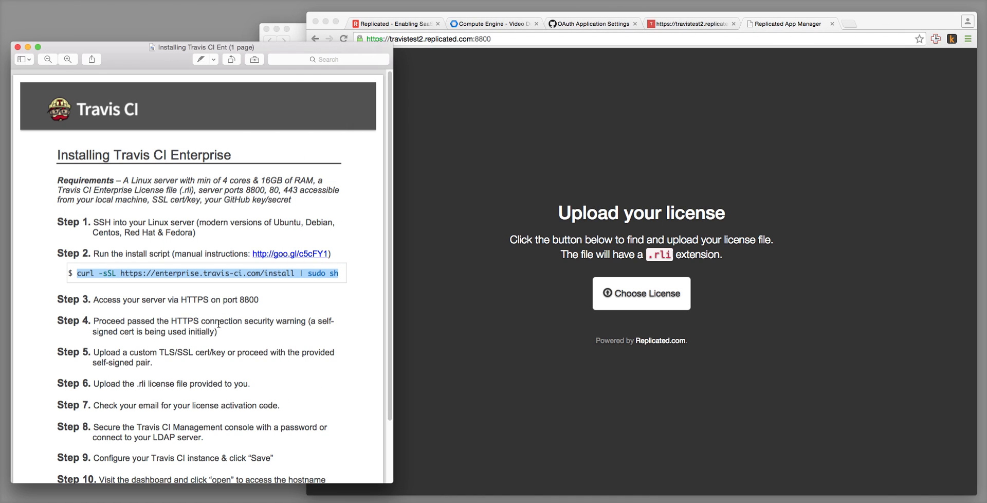
pyautogui.moveTo(261, 382)
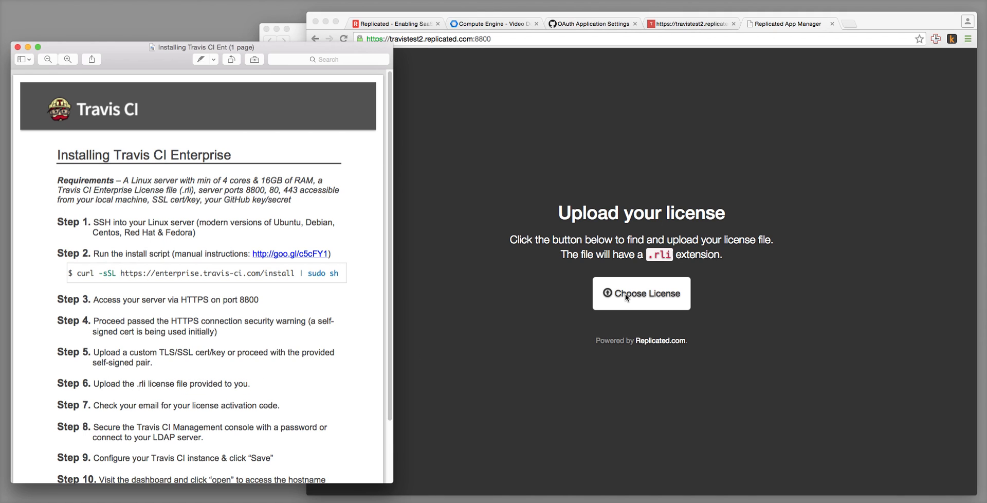
# - Choose and open the replicated-test2 travisci.rli license from the Desktop/travis folder
pyautogui.click(641, 293)
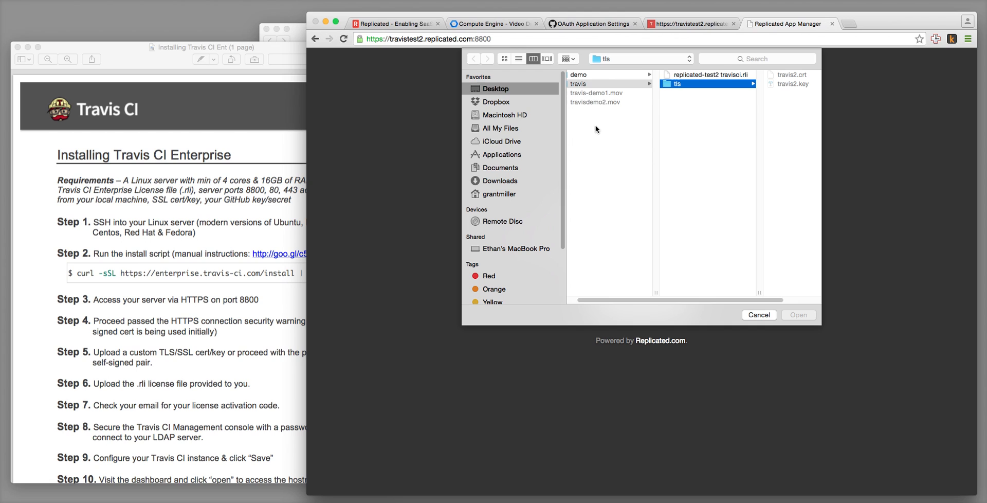
pyautogui.click(711, 74)
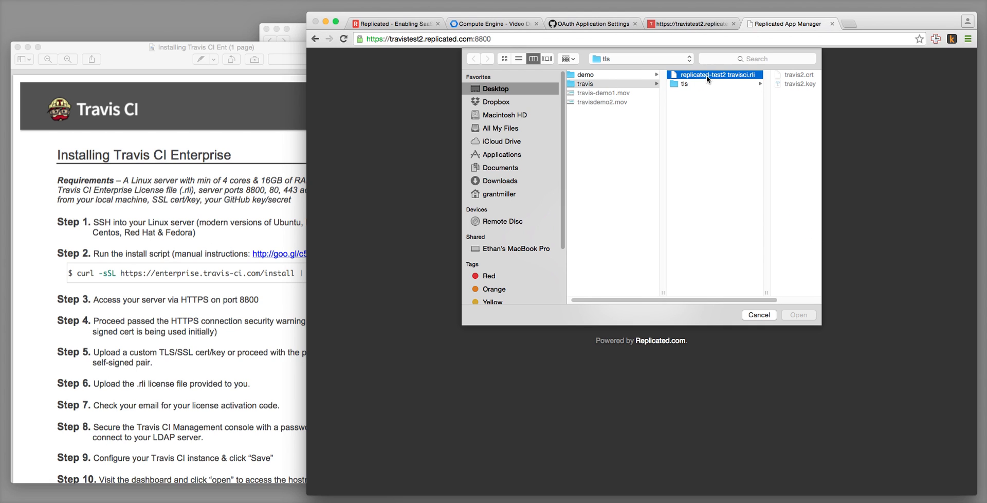
pyautogui.click(797, 315)
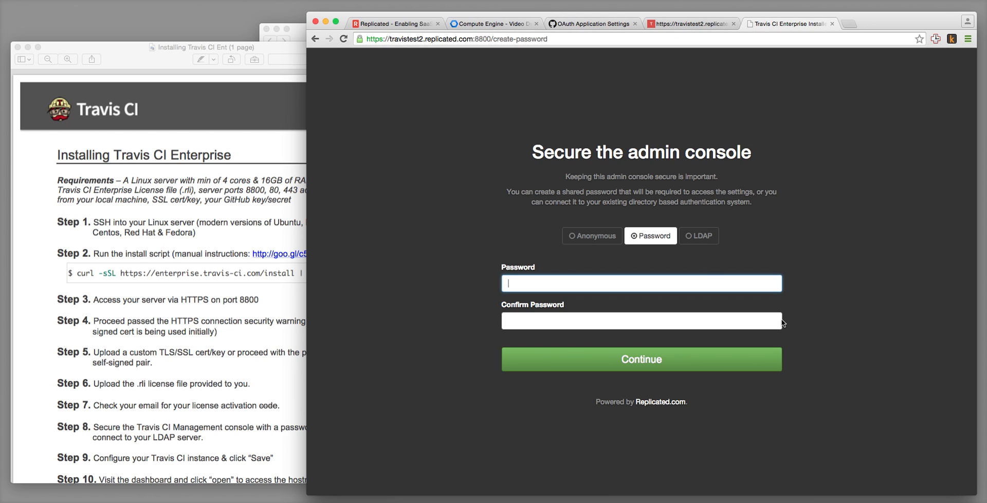
pyautogui.moveTo(591, 236)
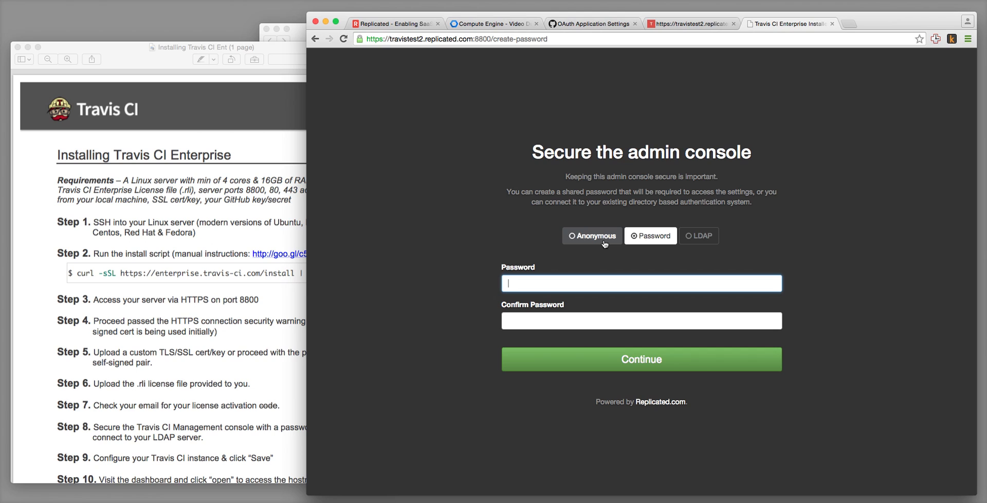
# - Secure the admin console with a shared password after glancing at the anonymous and LDAP options
pyautogui.click(590, 235)
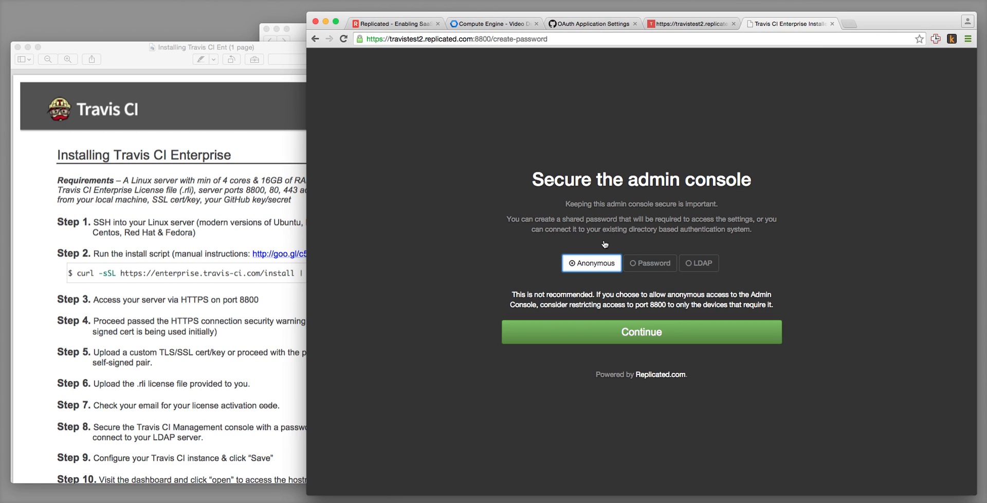
pyautogui.click(650, 262)
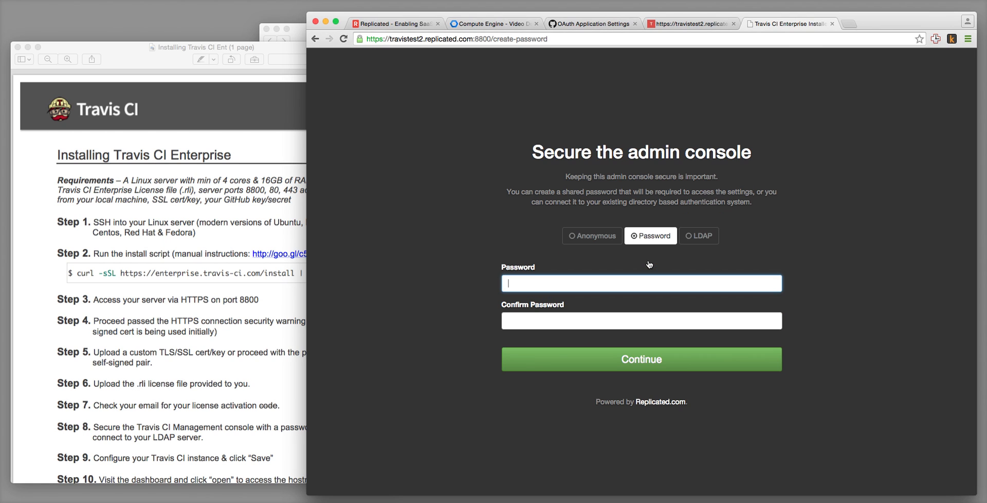
pyautogui.click(698, 236)
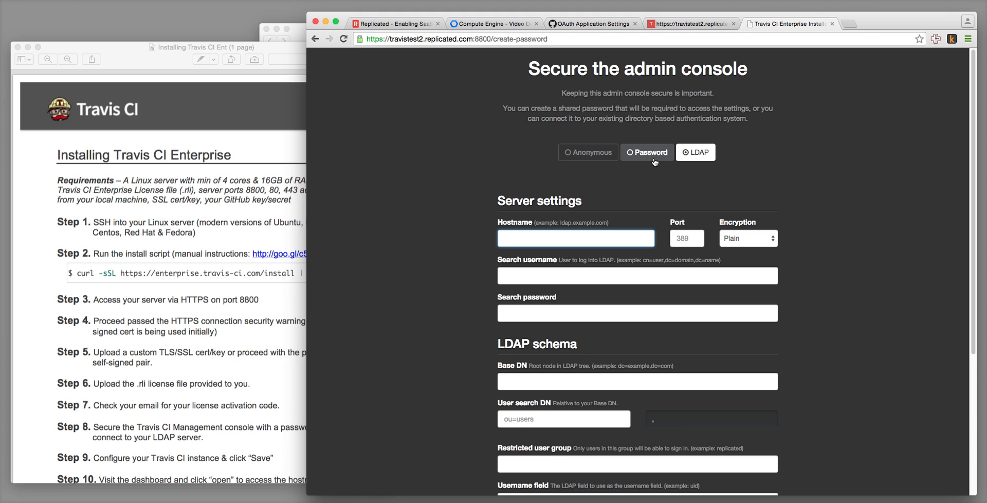
pyautogui.click(646, 151)
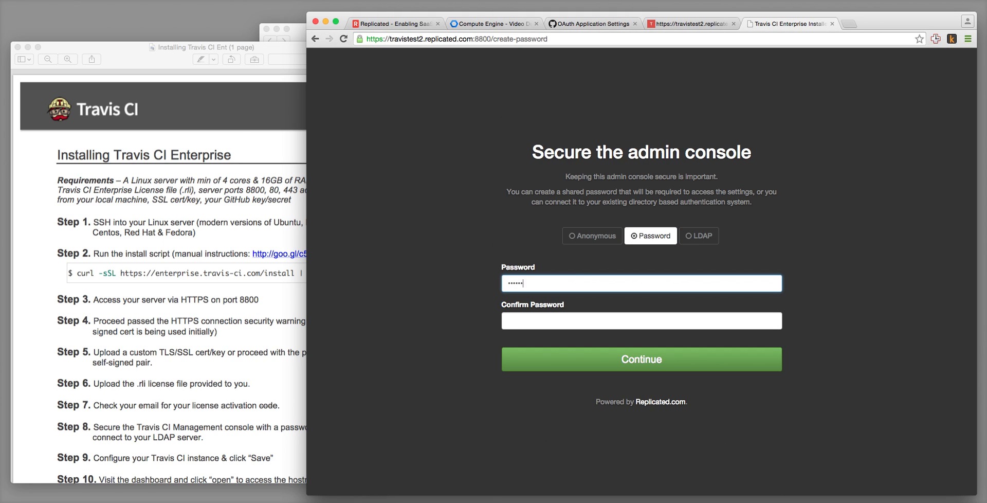
pyautogui.write('••')
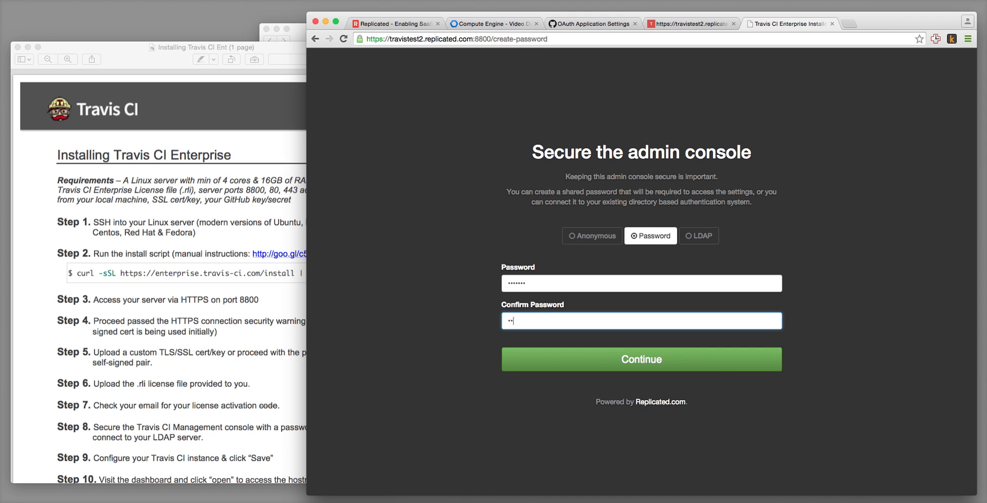
pyautogui.click(641, 359)
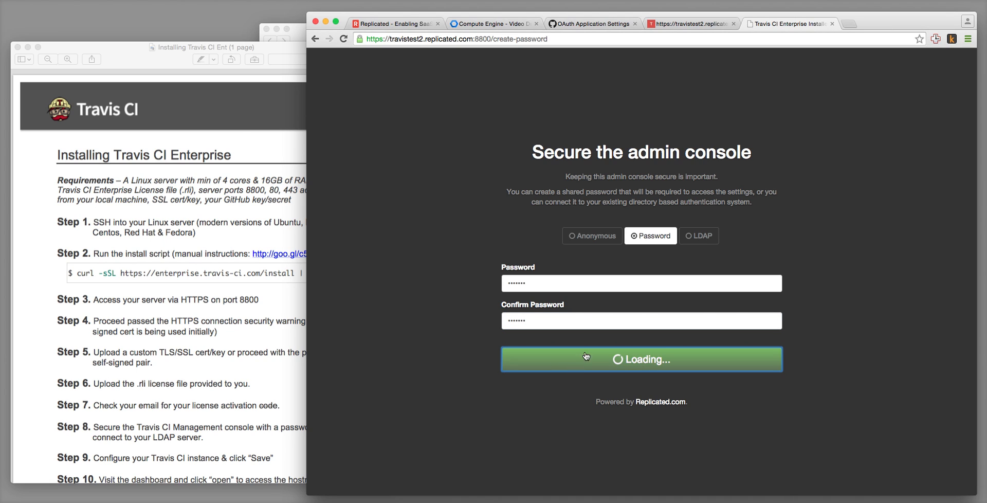
pyautogui.click(640, 359)
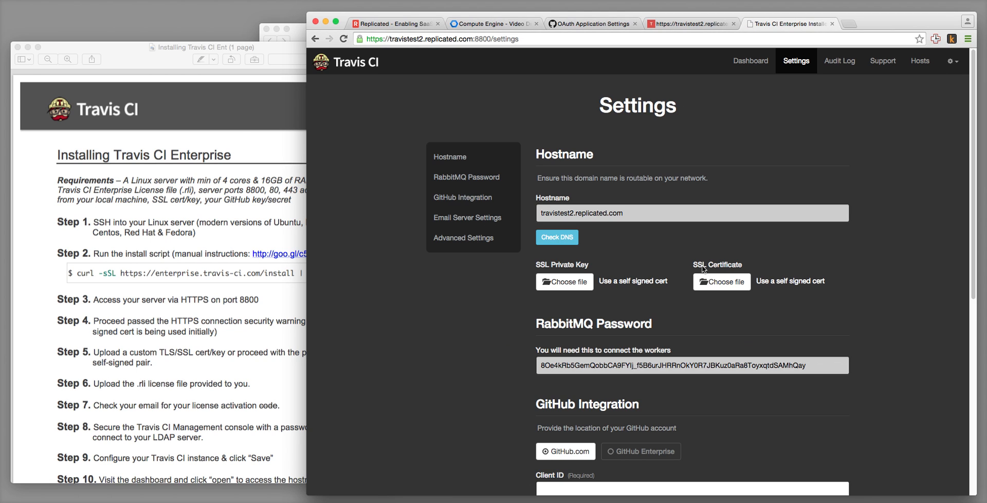
pyautogui.moveTo(745, 166)
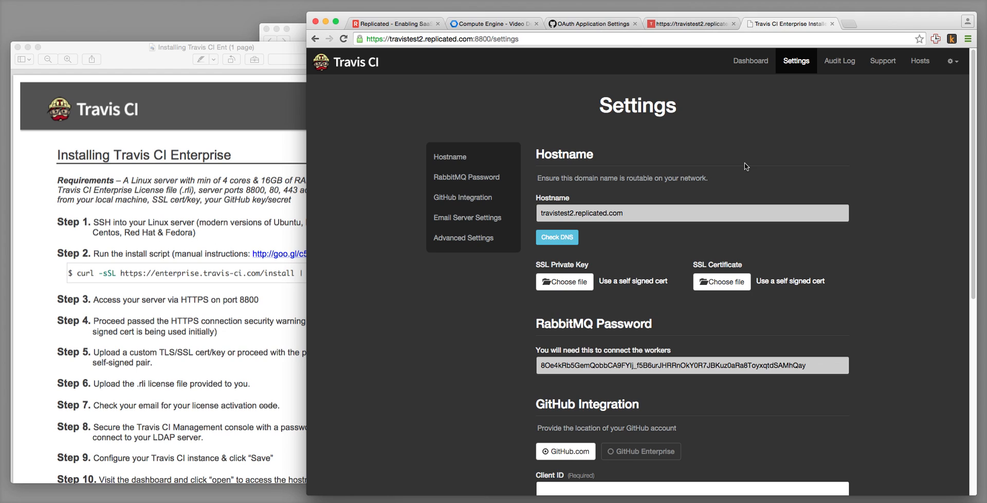
# - Choose travis2.key as the SSL private key and travis2.crt as the certificate
pyautogui.scroll(-3)
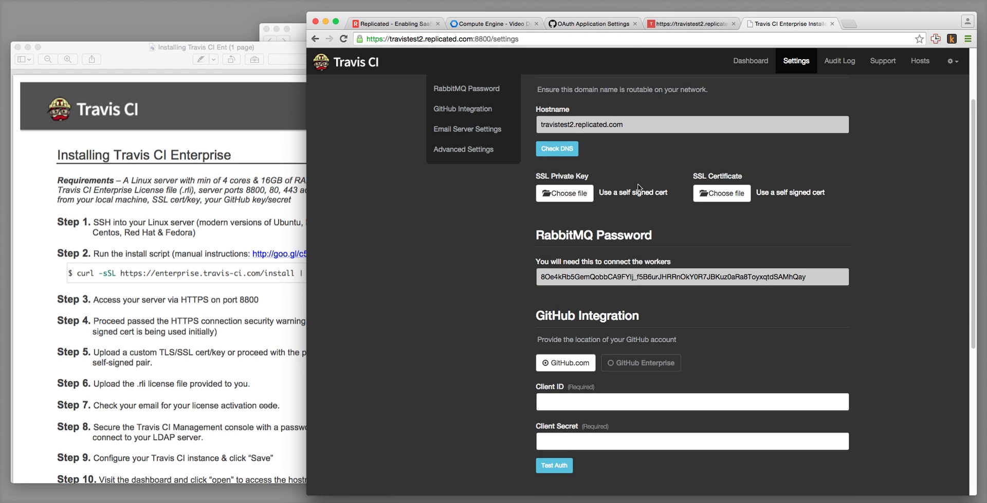
pyautogui.click(563, 192)
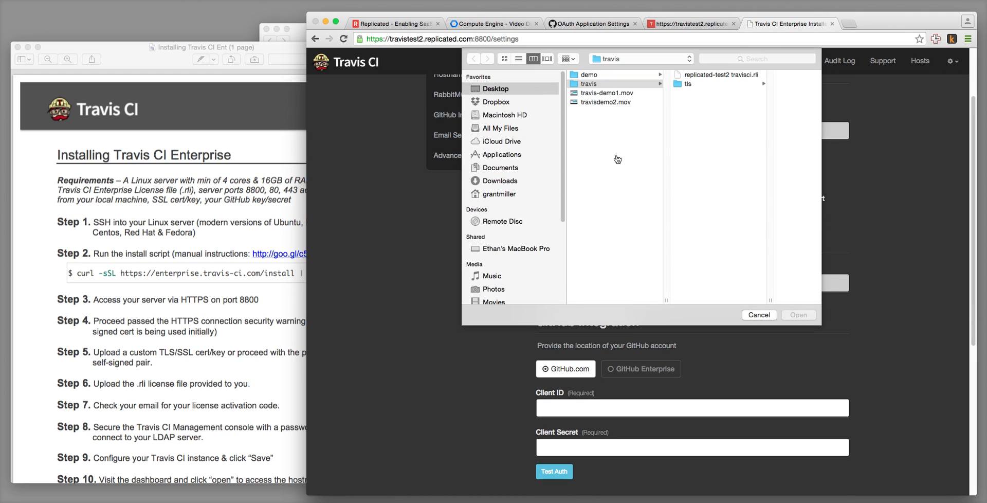
pyautogui.click(688, 83)
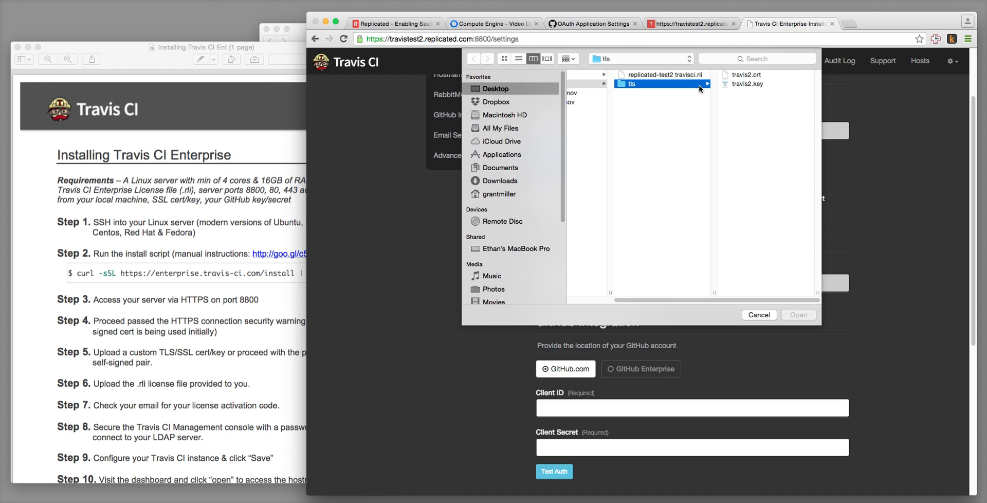
pyautogui.click(759, 315)
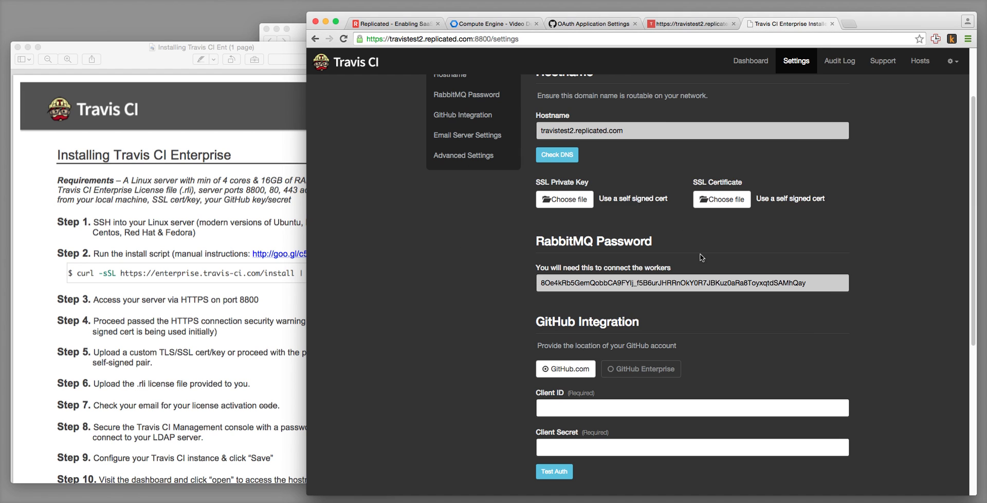
pyautogui.click(564, 199)
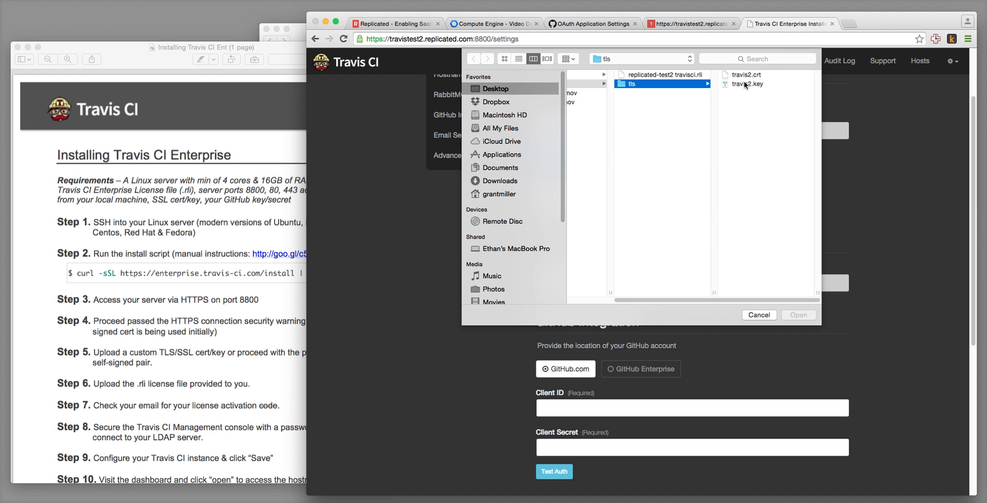
pyautogui.click(797, 314)
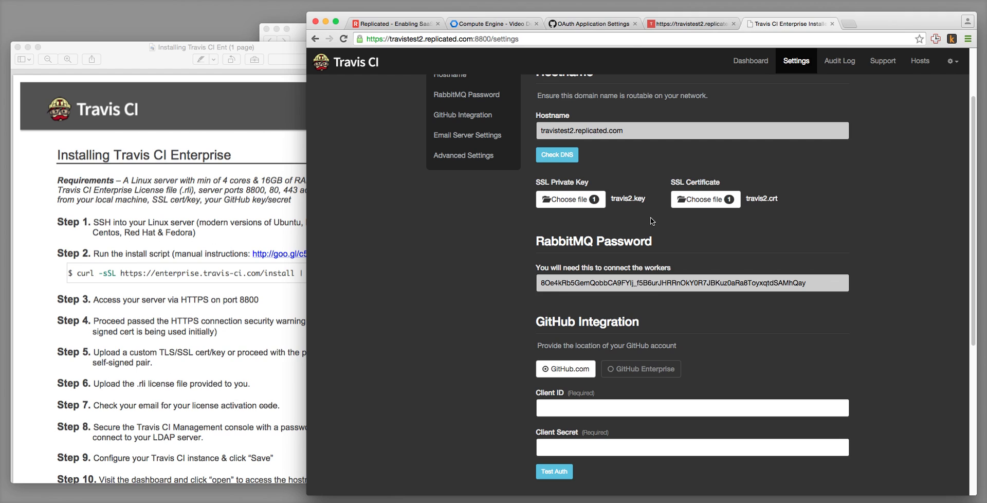
# - Enter the GitHub OAuth Client ID and Secret, verify with Test Auth, and save
pyautogui.scroll(-3)
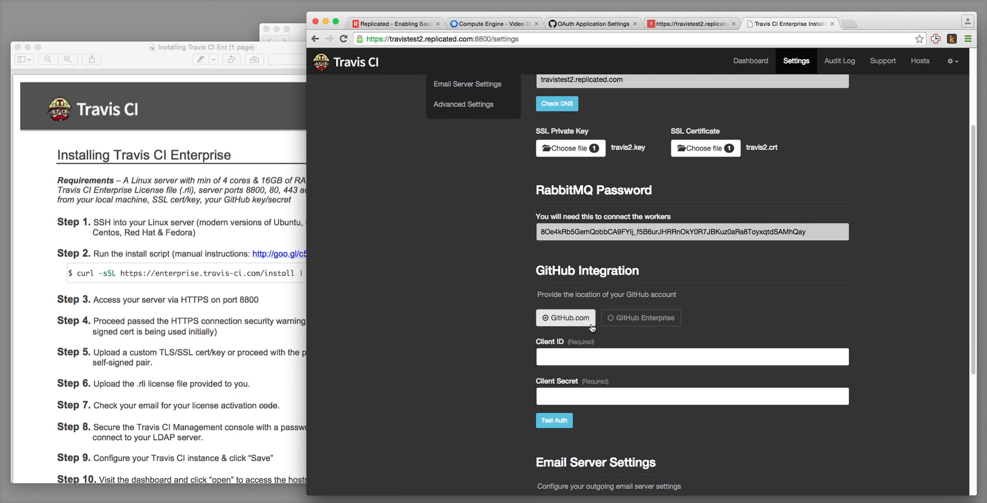
pyautogui.click(592, 23)
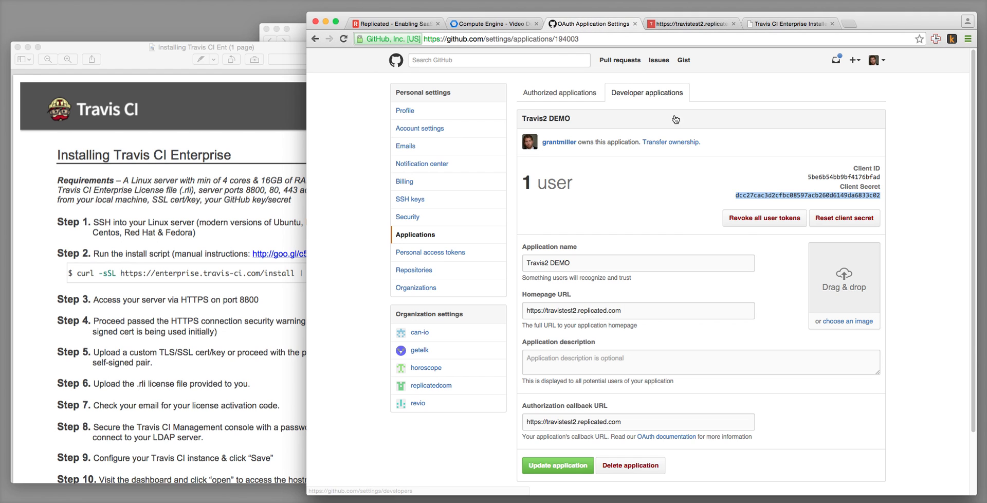
pyautogui.moveTo(784, 23)
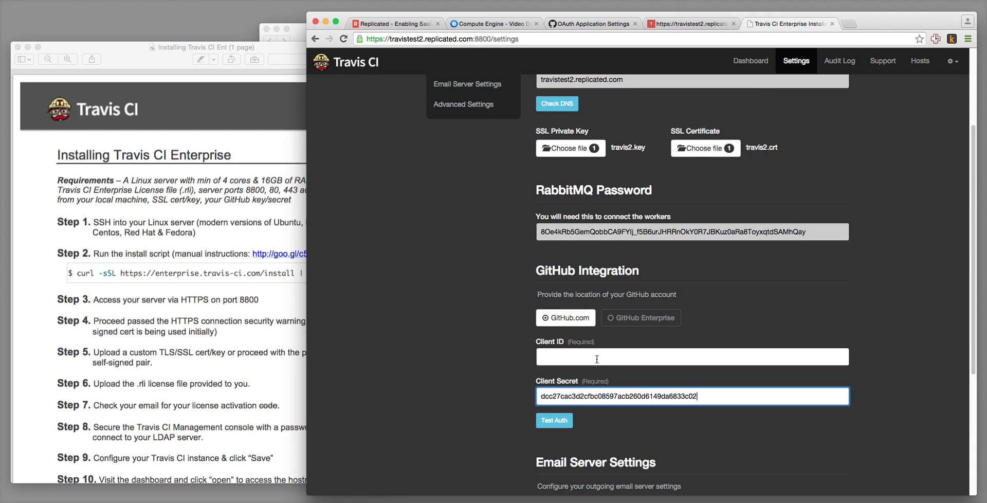
pyautogui.click(591, 23)
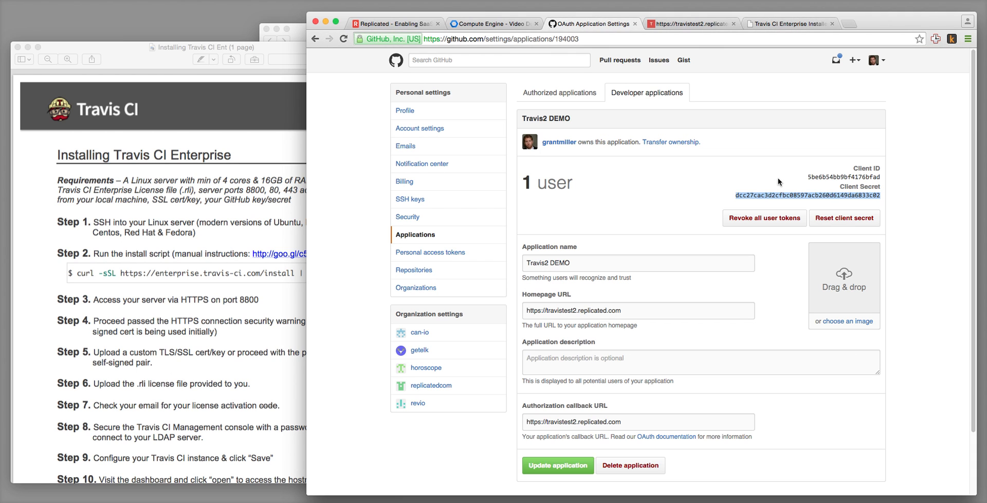
pyautogui.doubleClick(847, 176)
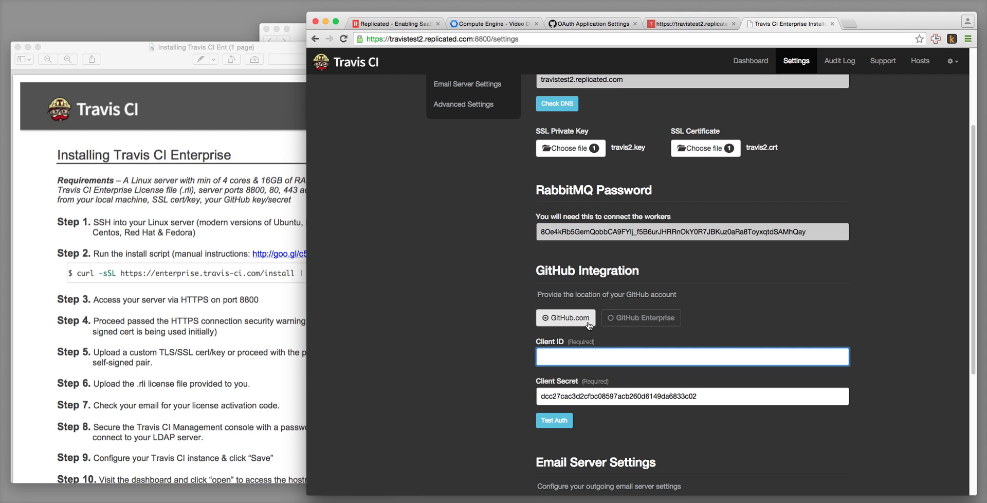
pyautogui.scroll(-3)
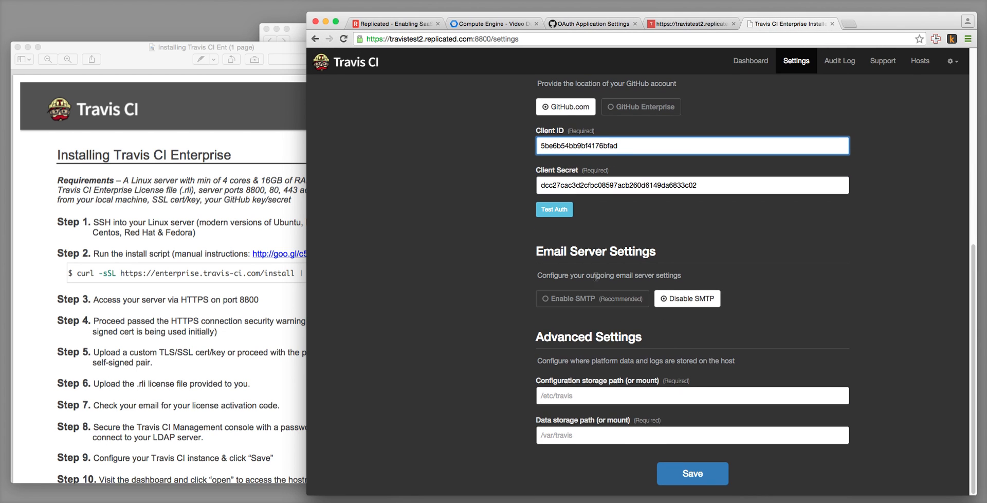
pyautogui.click(553, 209)
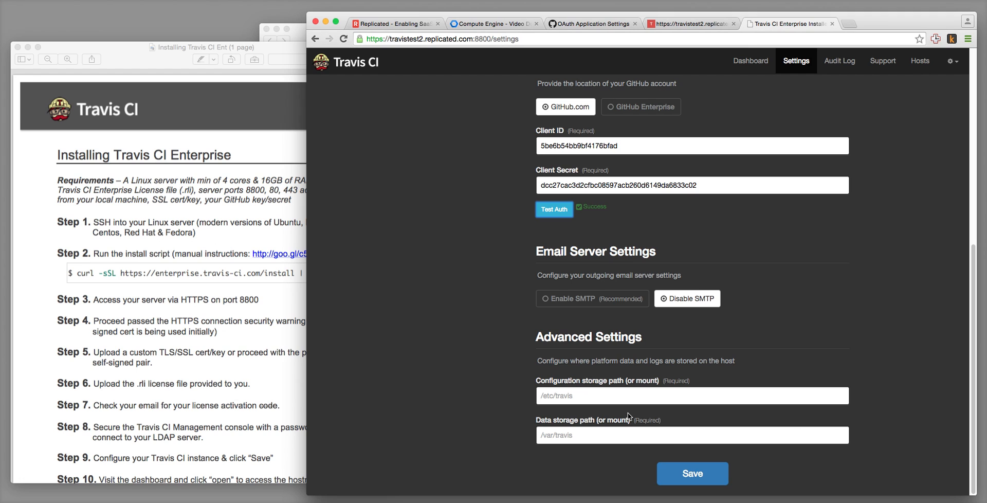
pyautogui.click(691, 473)
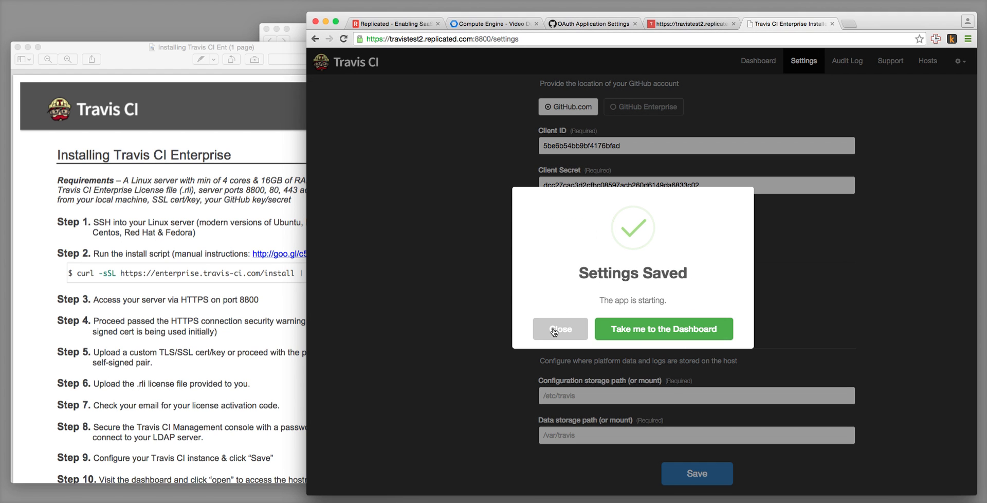
# - Turn SMTP outgoing email off, save the Travis CI settings, and go to the dashboard
pyautogui.click(559, 328)
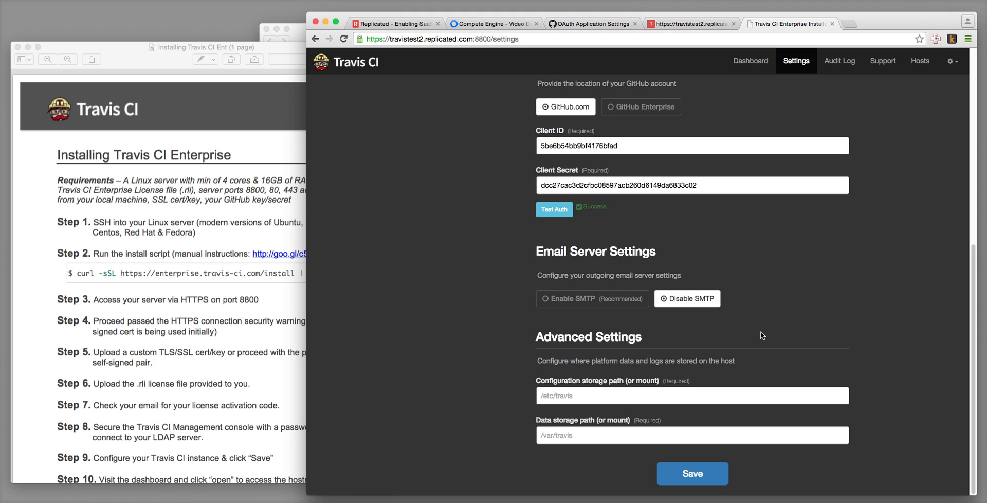
pyautogui.moveTo(592, 298)
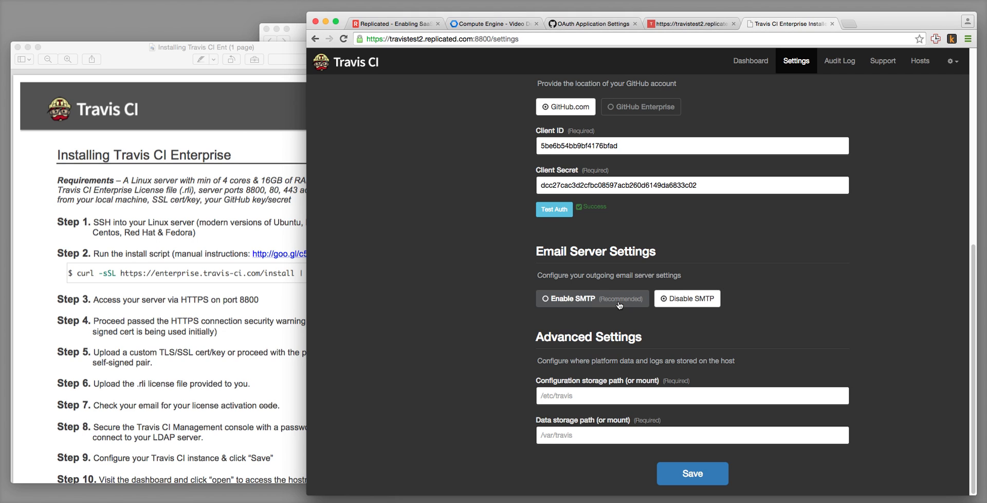
pyautogui.click(570, 298)
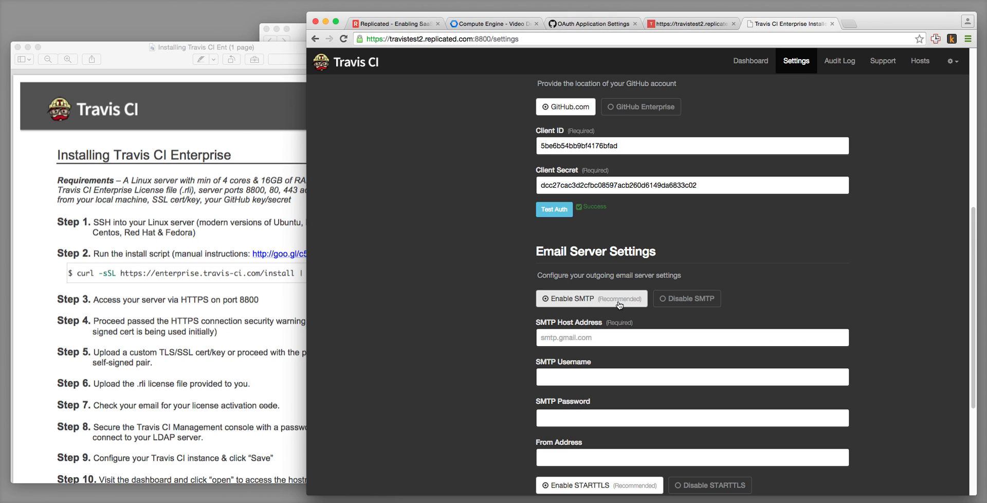
pyautogui.click(687, 298)
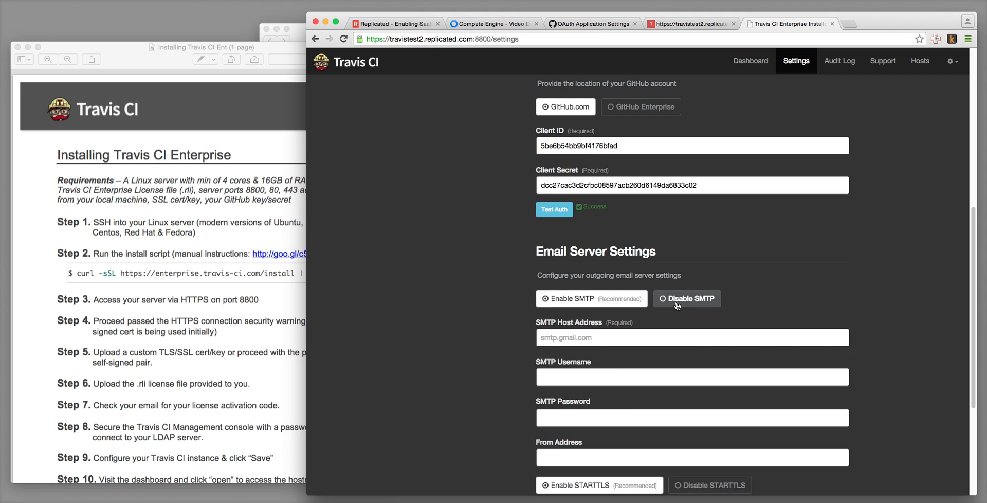
pyautogui.click(687, 298)
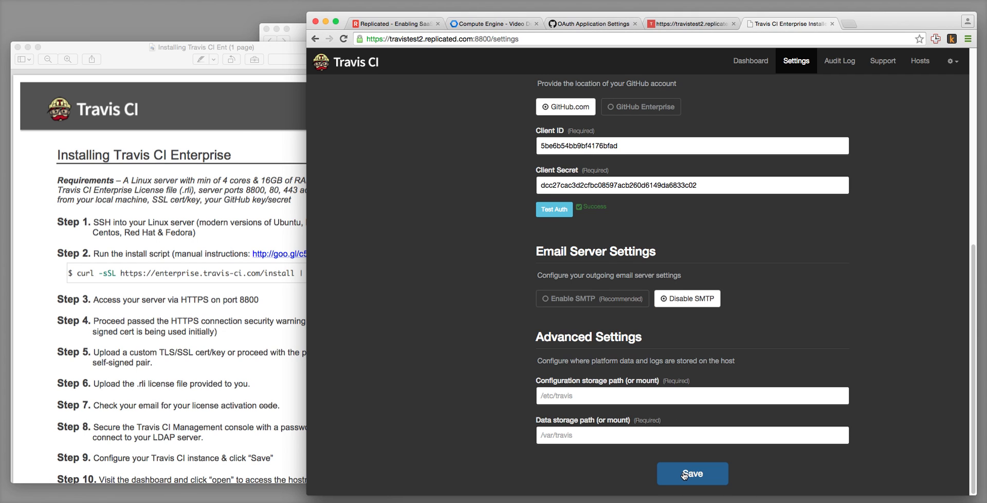
pyautogui.click(692, 473)
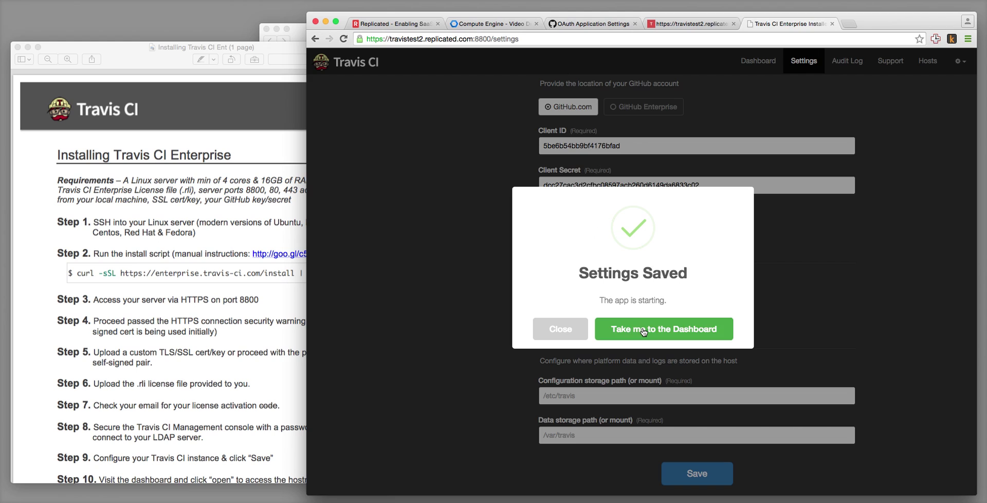
pyautogui.click(663, 328)
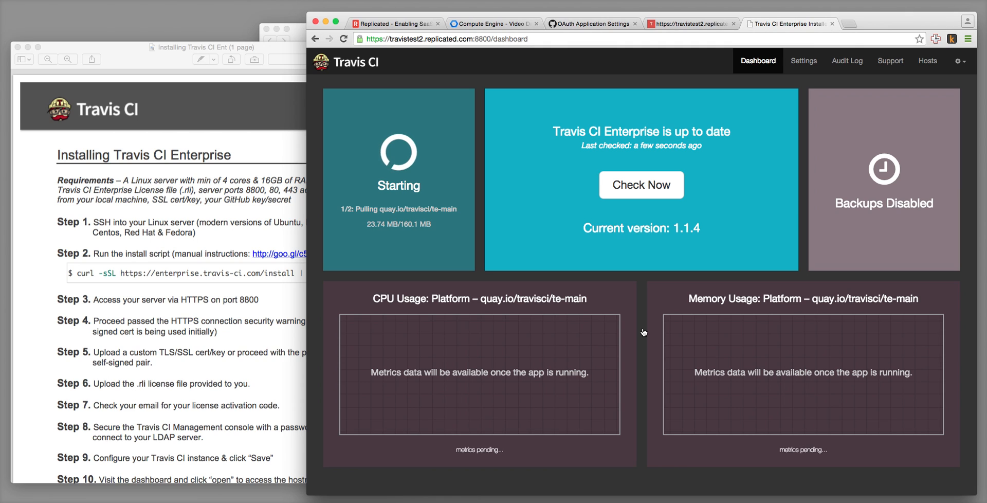
pyautogui.moveTo(806, 129)
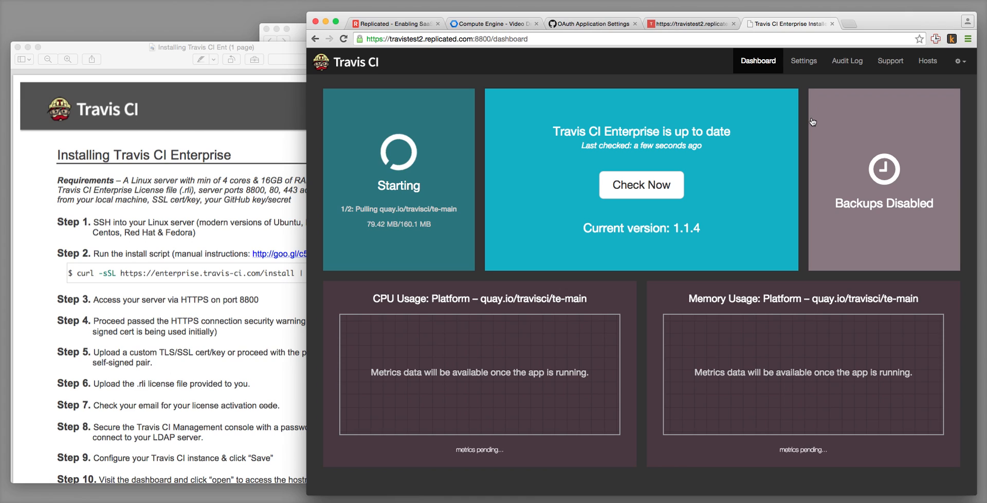
pyautogui.moveTo(869, 90)
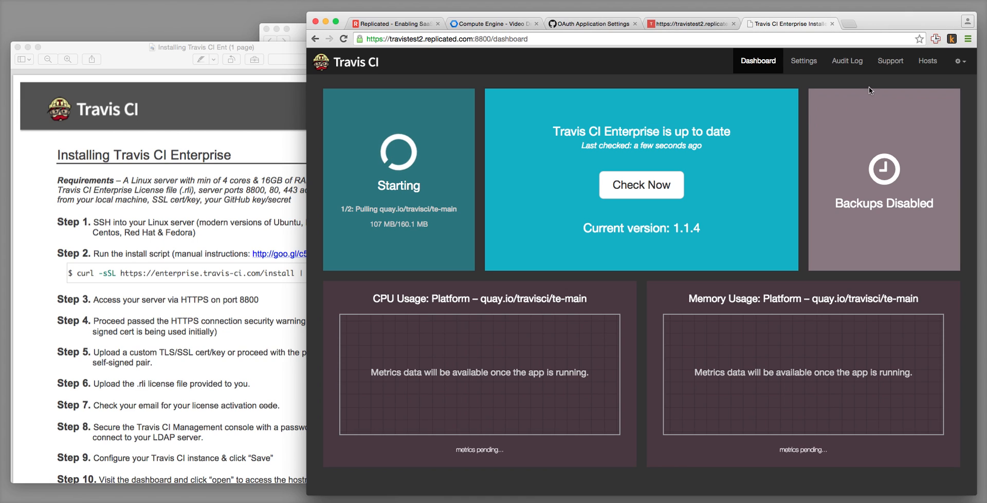
pyautogui.moveTo(889, 60)
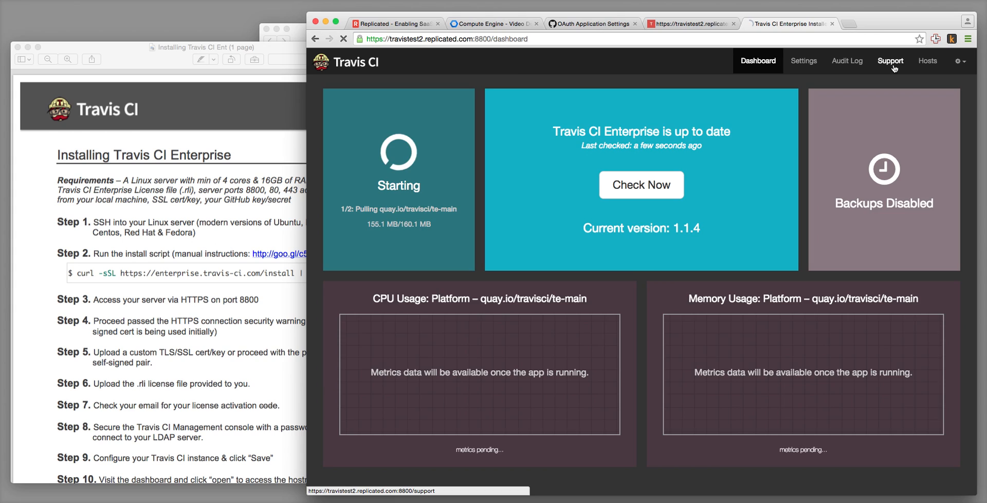
# - Open the Support tab to view the running te-main Platform container status
pyautogui.click(889, 61)
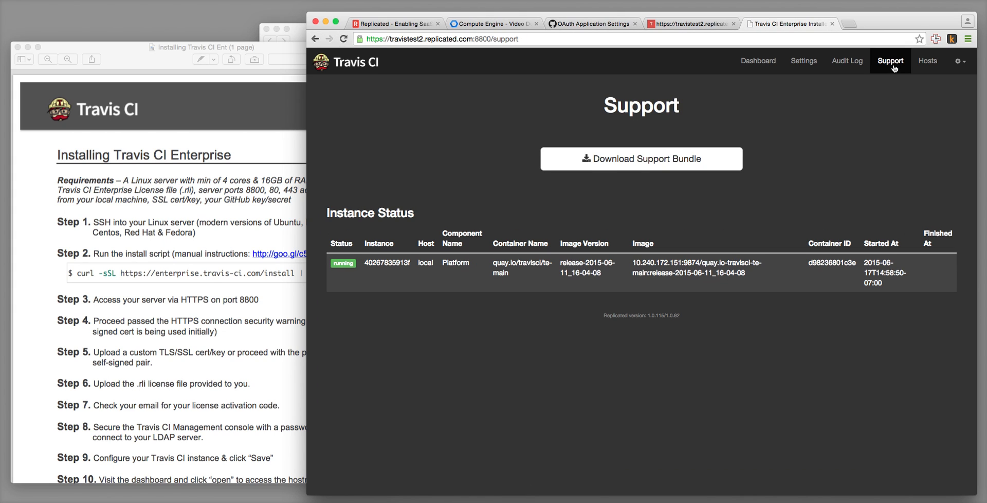
pyautogui.moveTo(880, 67)
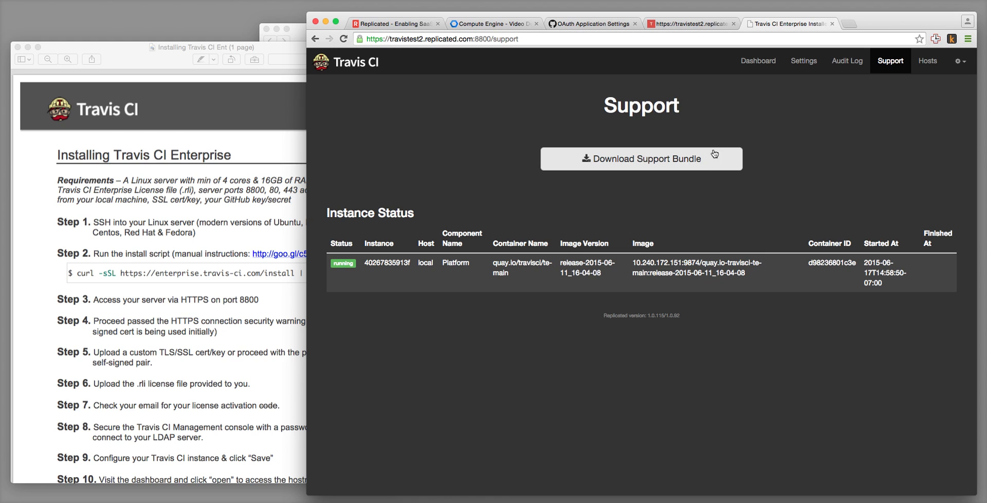
pyautogui.moveTo(777, 131)
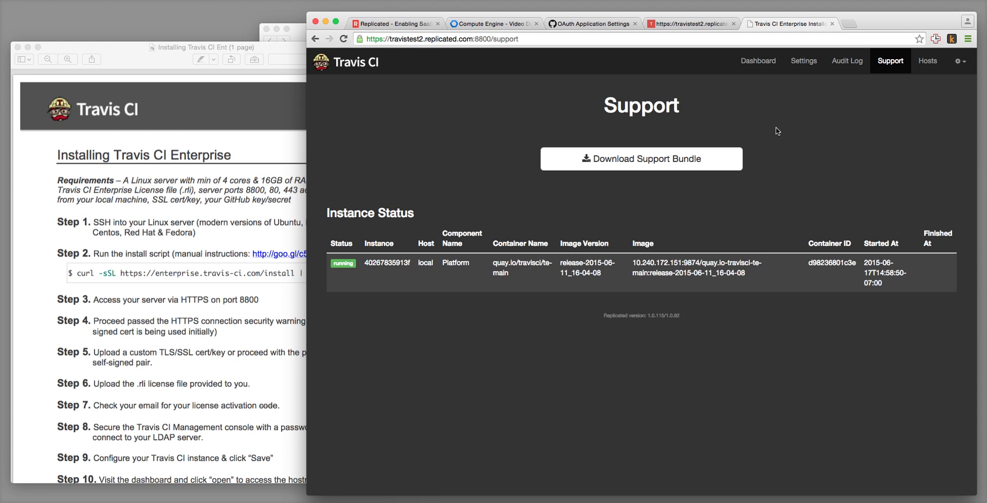
pyautogui.moveTo(758, 60)
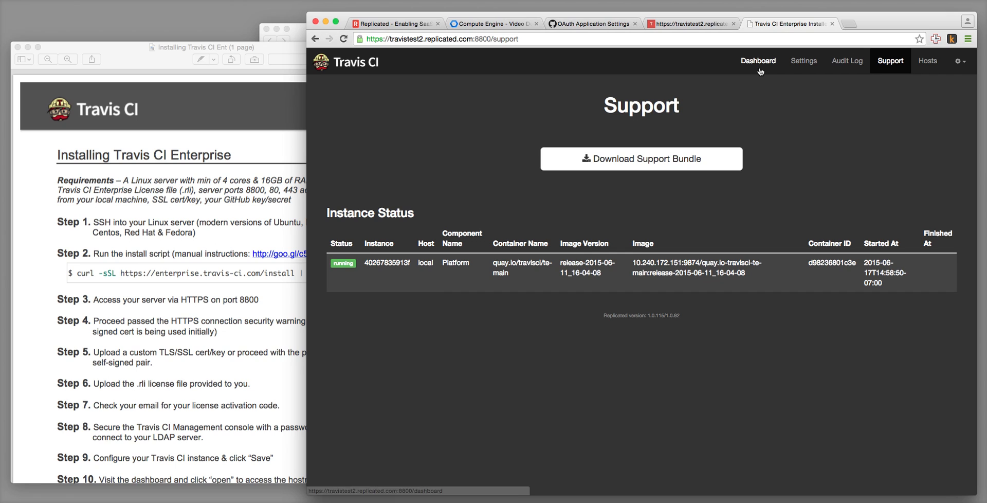
# - Go back to the Dashboard to see Travis CI Enterprise marked Started
pyautogui.click(757, 60)
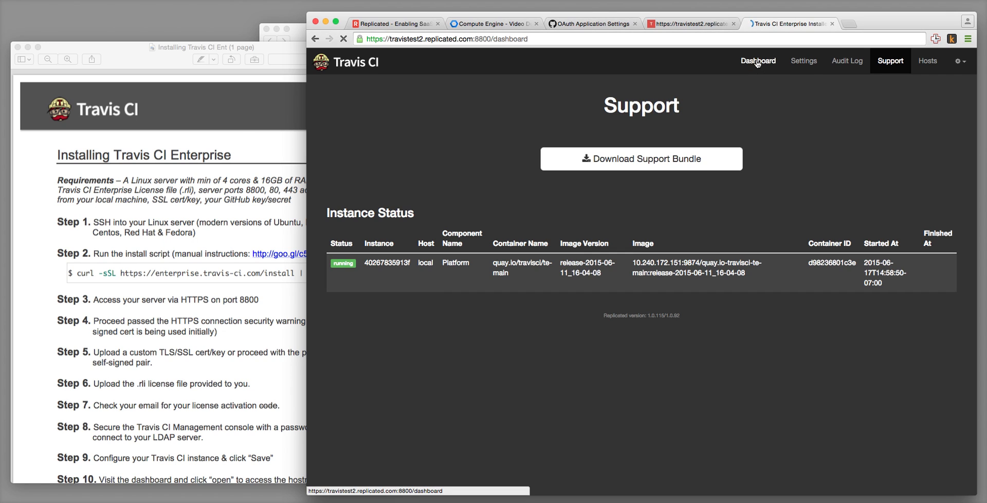
pyautogui.click(757, 61)
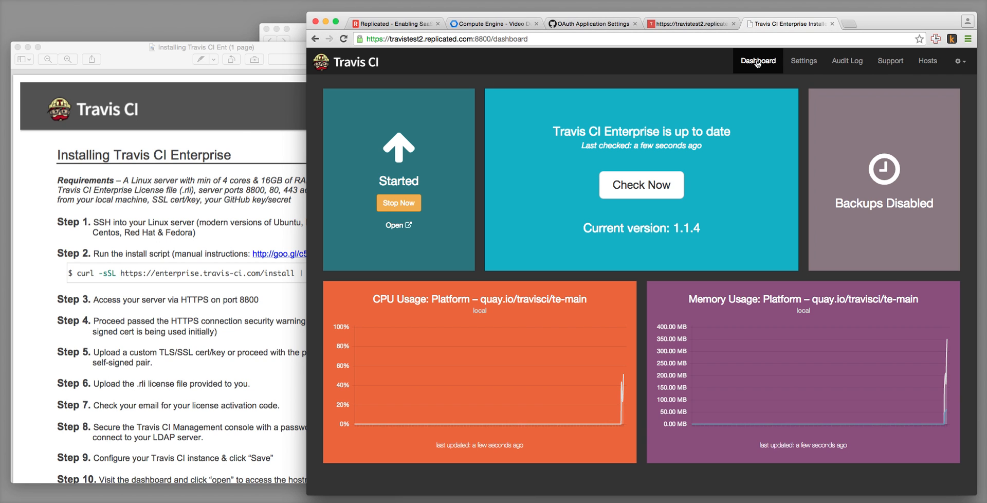
pyautogui.moveTo(395, 224)
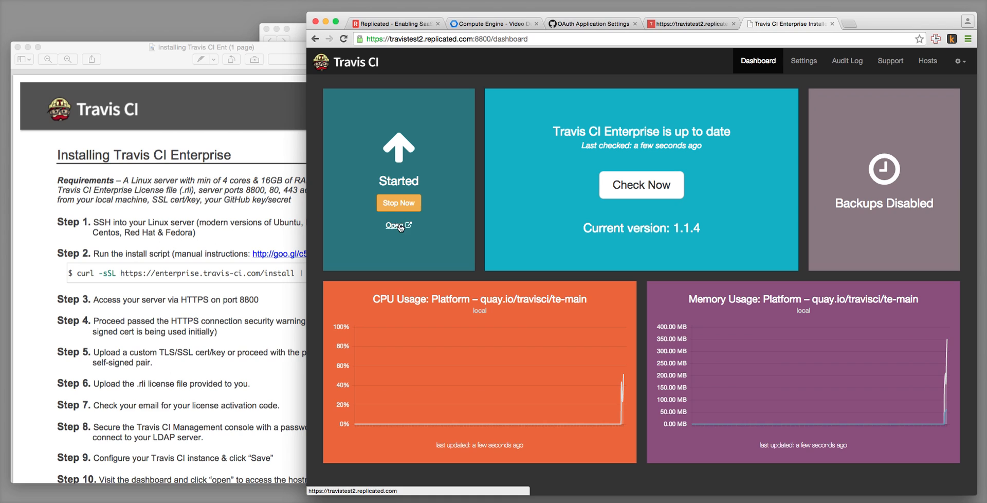
pyautogui.moveTo(483, 379)
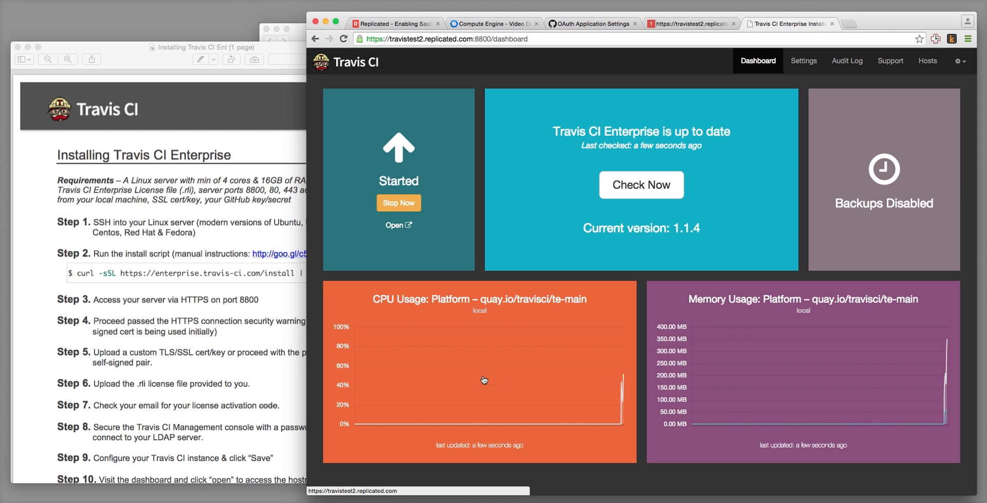
pyautogui.moveTo(703, 373)
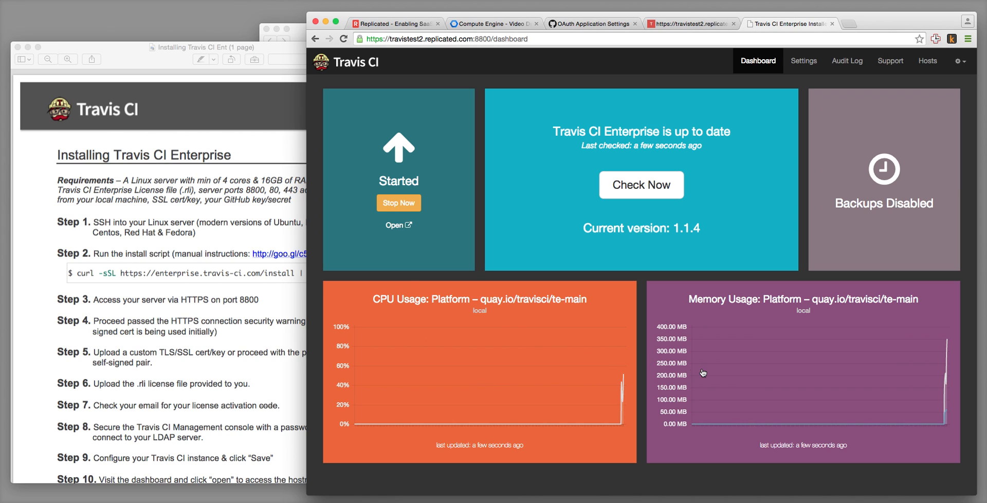
pyautogui.moveTo(433, 218)
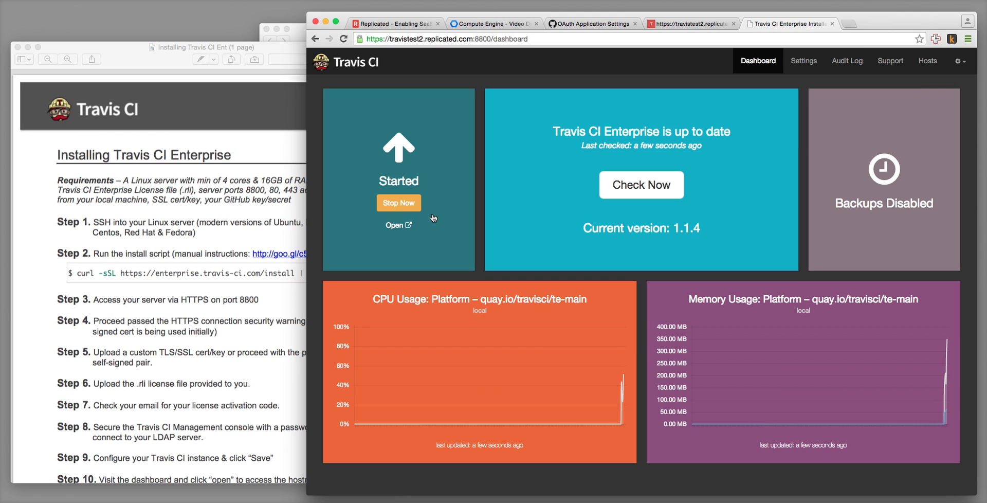
# - Open the started Travis CI Enterprise site in a new tab
pyautogui.click(396, 224)
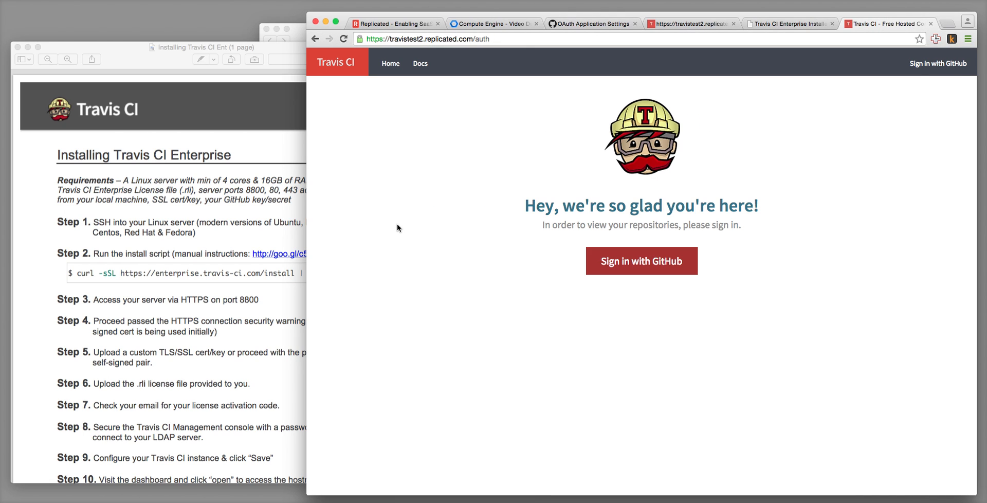
pyautogui.moveTo(641, 261)
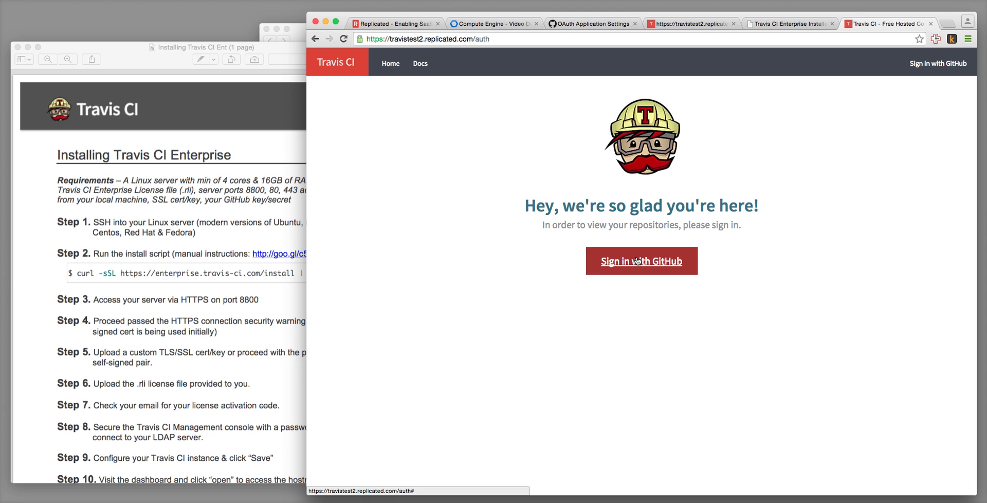
# - Sign in to Travis CI with GitHub as grantmiller and open the account menu
pyautogui.click(641, 261)
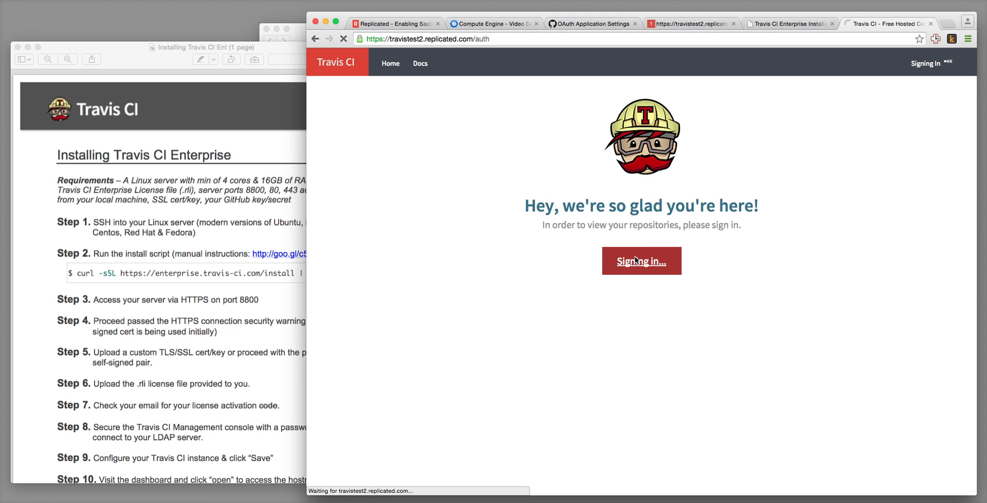
pyautogui.click(641, 260)
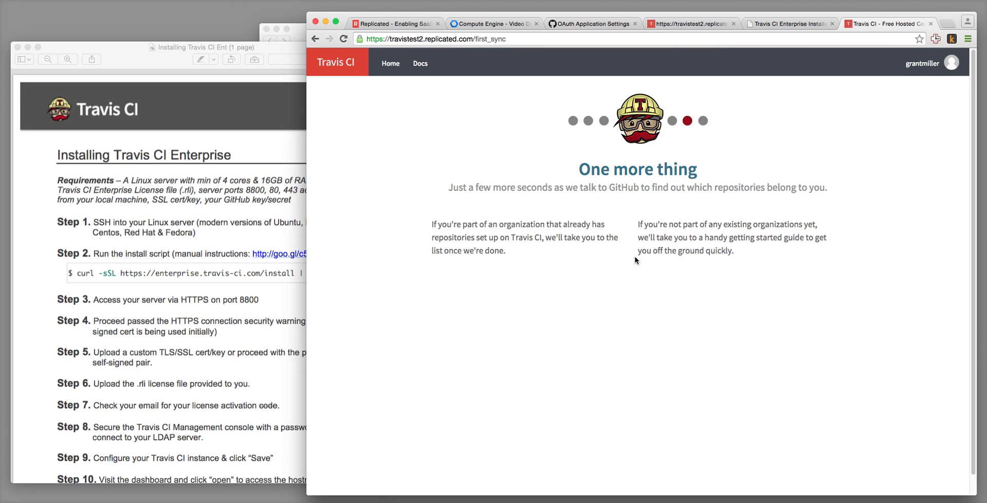
pyautogui.click(923, 63)
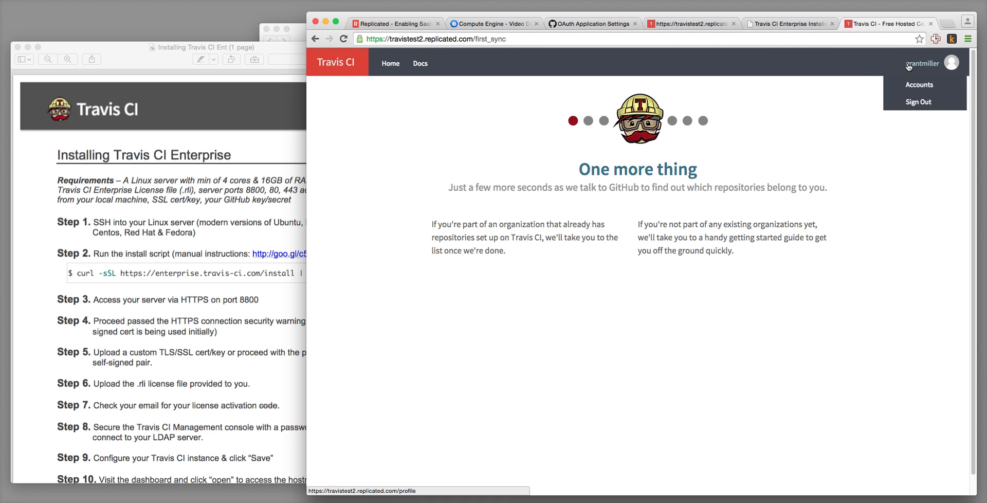